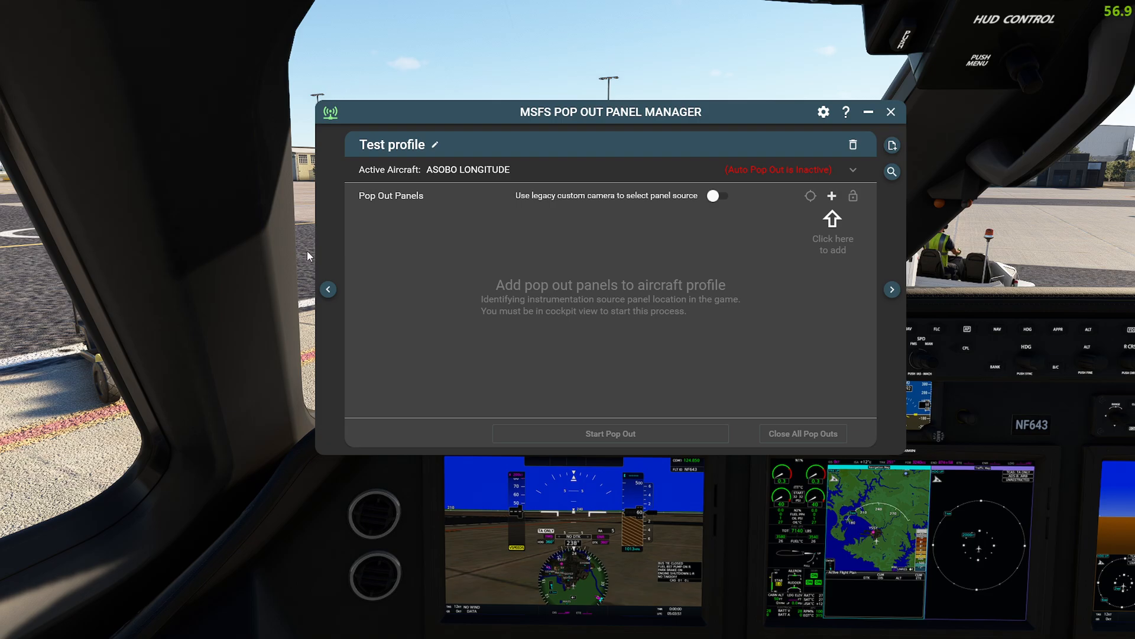
{"action": "mouse_move", "coordinate": [366, 246]}
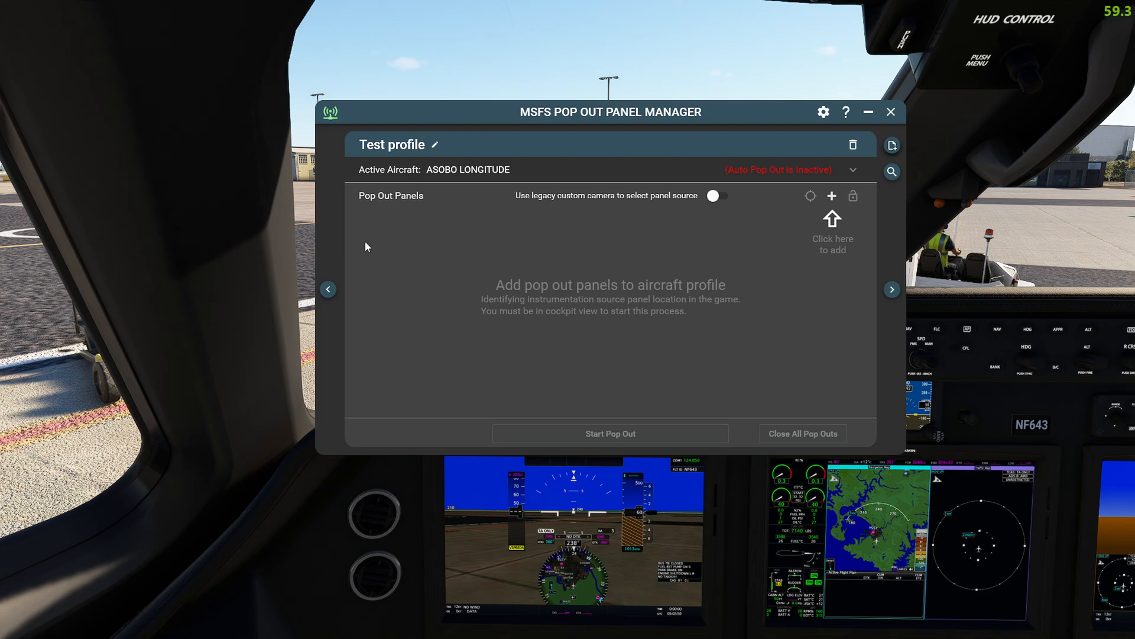
{"action": "mouse_move", "coordinate": [686, 184]}
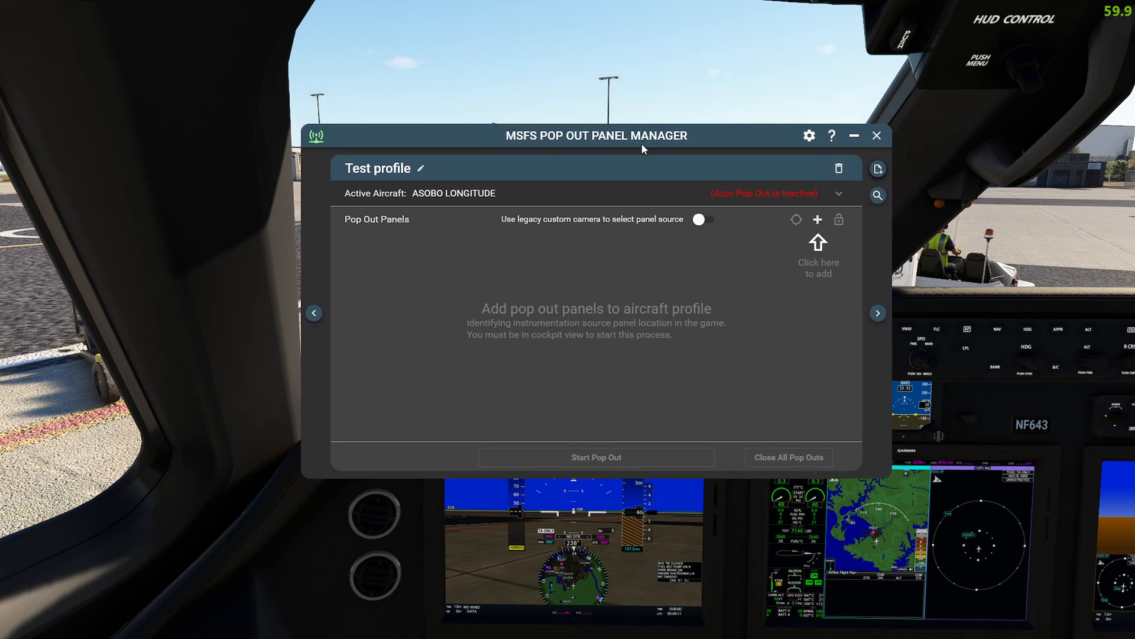
{"action": "mouse_move", "coordinate": [932, 154]}
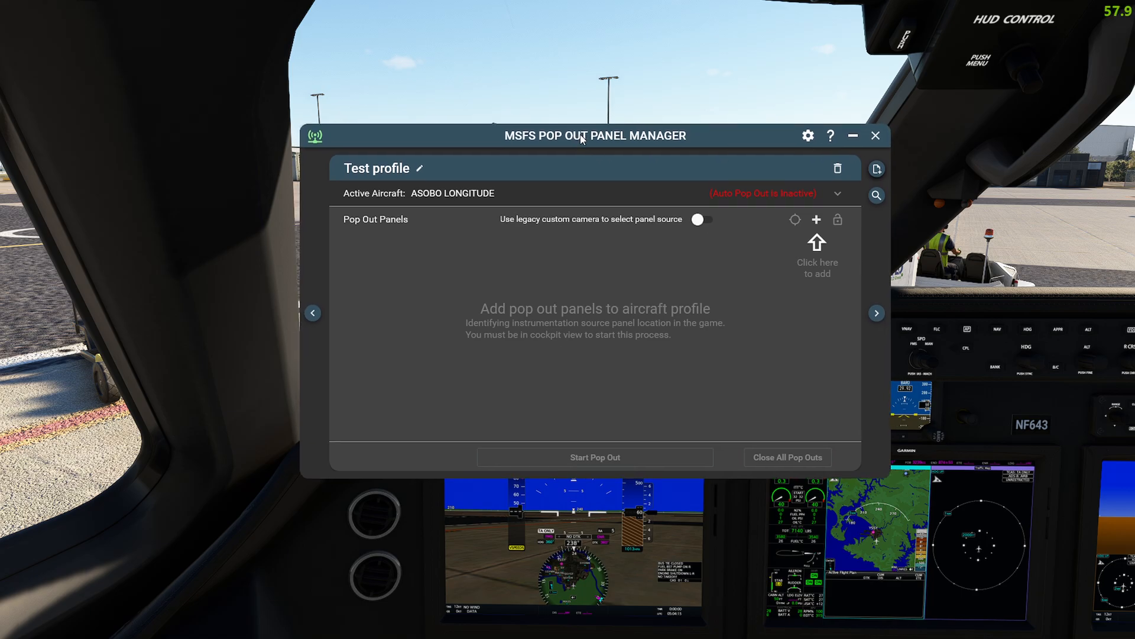
{"action": "mouse_move", "coordinate": [462, 187]}
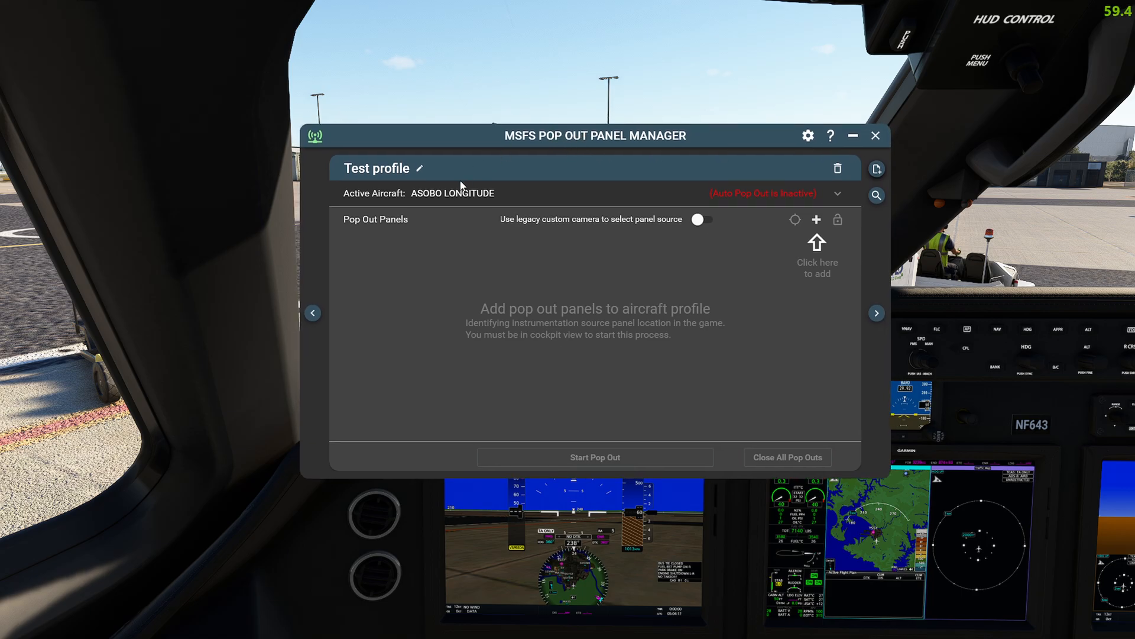
{"action": "mouse_move", "coordinate": [630, 185]}
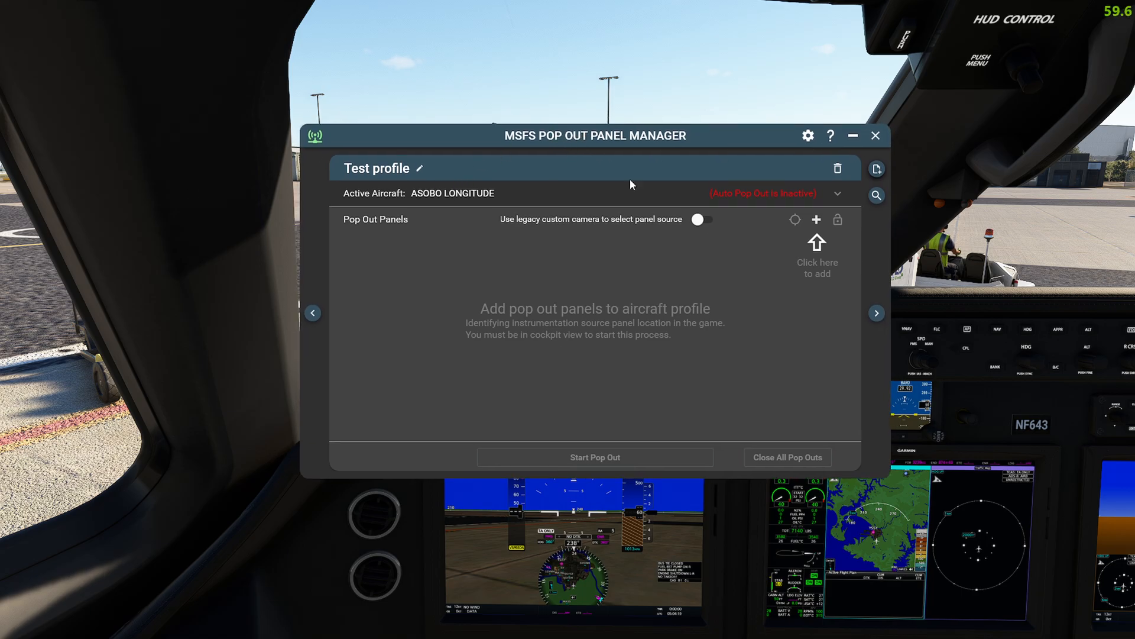
{"action": "mouse_move", "coordinate": [1021, 240]}
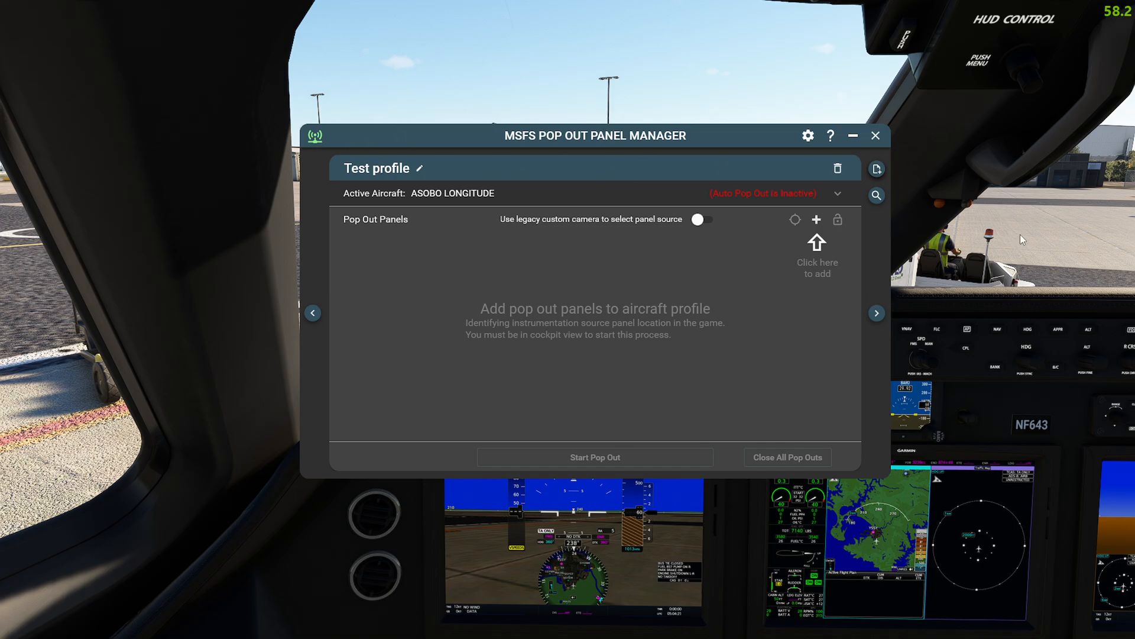
Step: Create a new aircraft profile named 'Test' for the Asobo Longitude
{"action": "left_click_drag", "start_coordinate": [595, 135], "coordinate": [603, 114]}
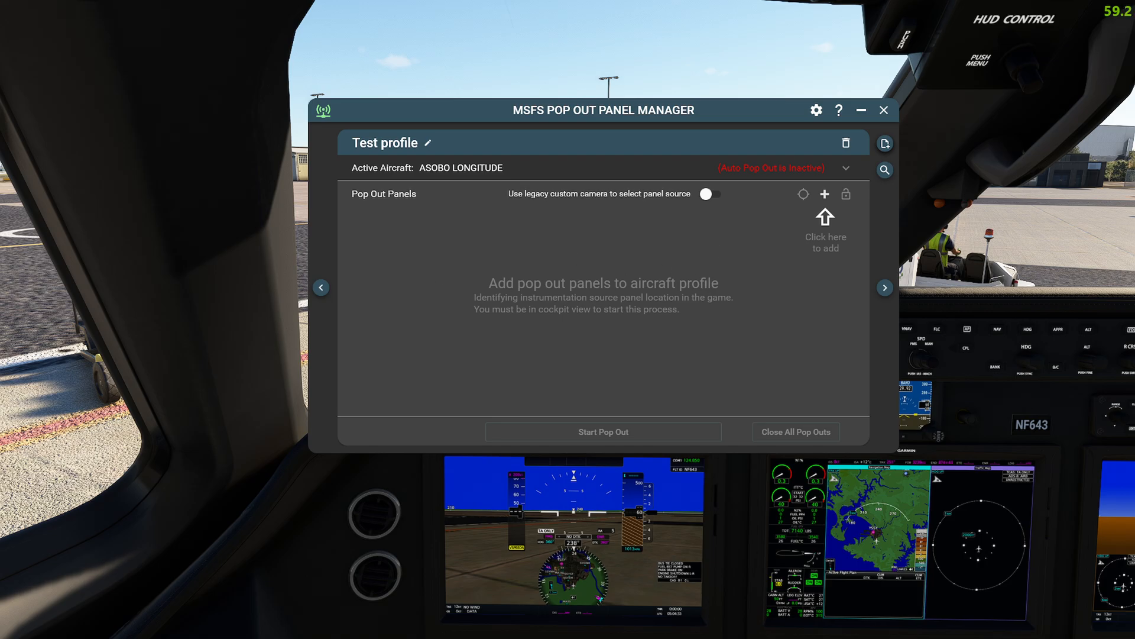
{"action": "mouse_move", "coordinate": [229, 539]}
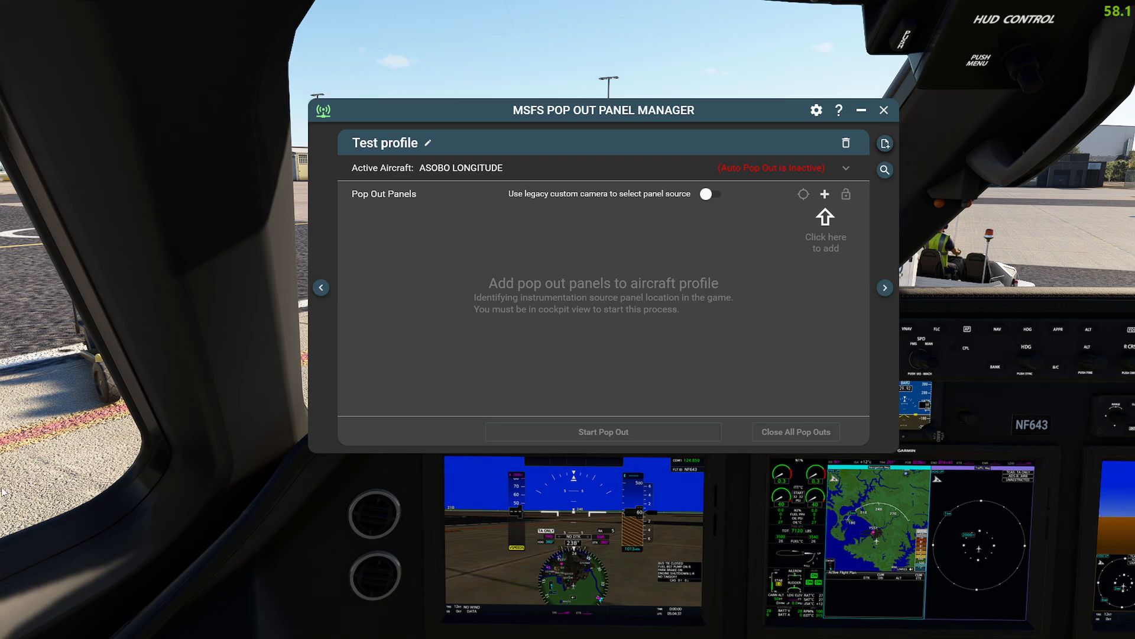
{"action": "mouse_move", "coordinate": [740, 539]}
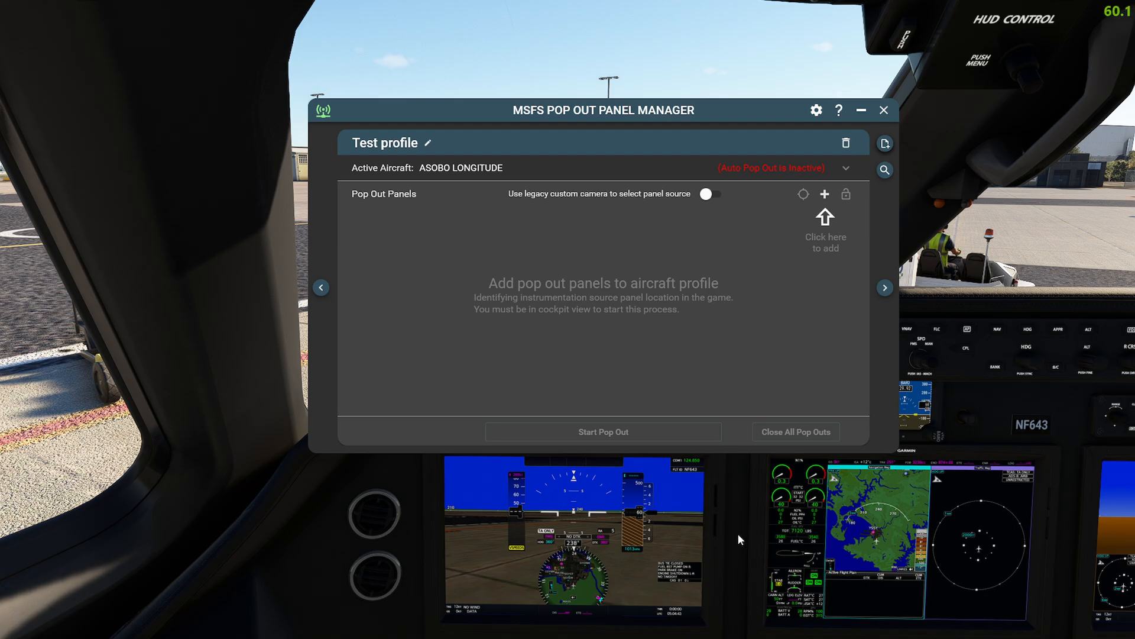
{"action": "mouse_move", "coordinate": [624, 572]}
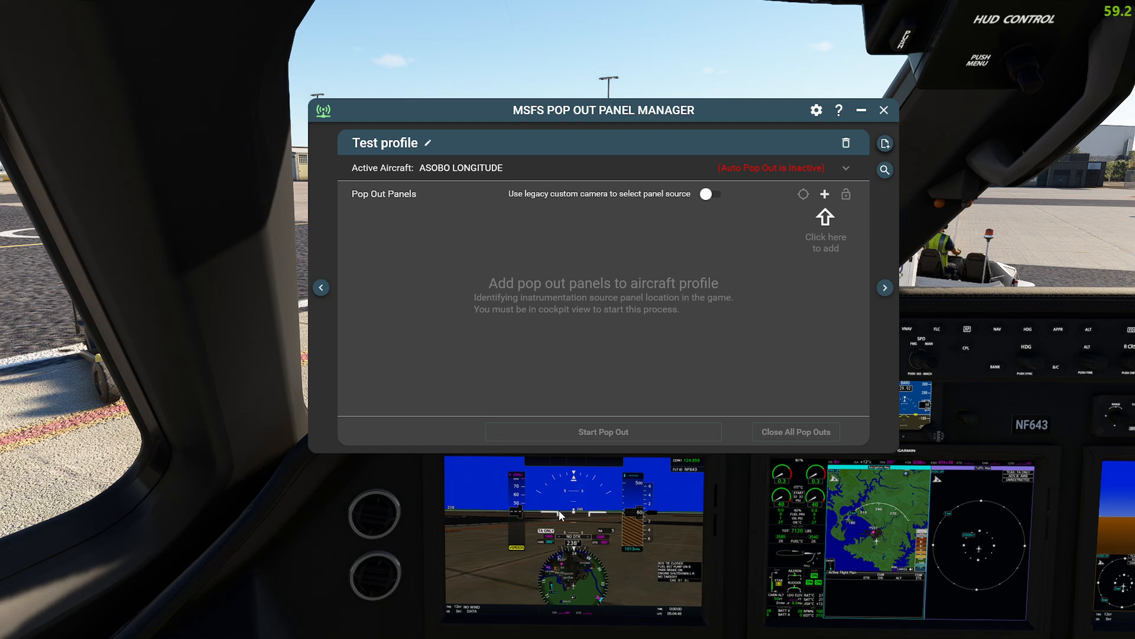
{"action": "mouse_move", "coordinate": [192, 290]}
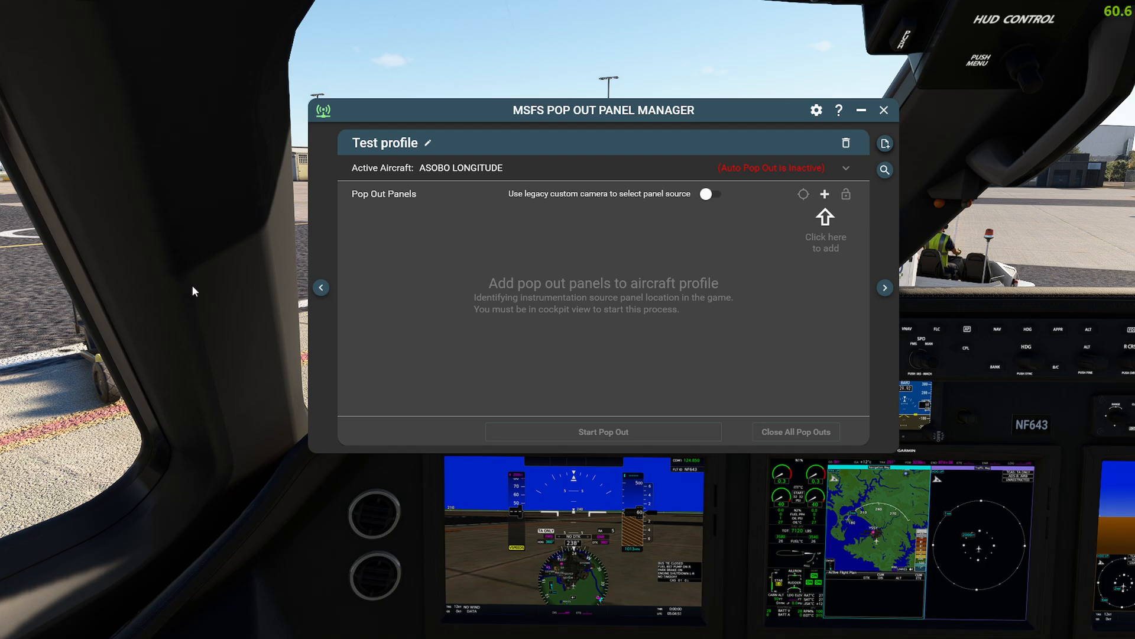
{"action": "mouse_move", "coordinate": [555, 204]}
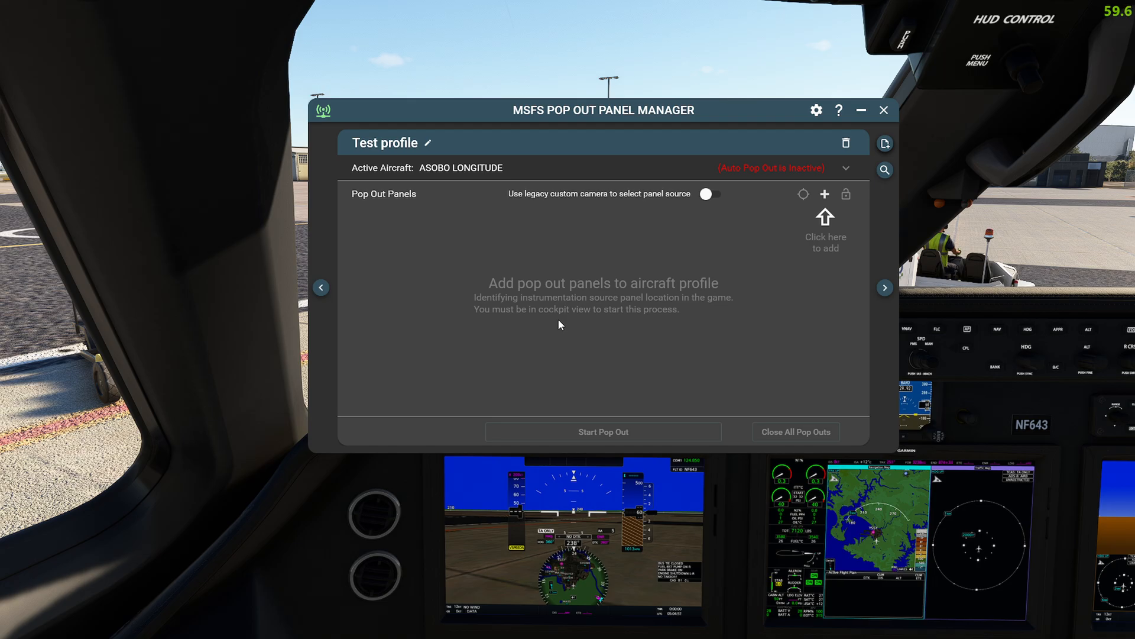
{"action": "mouse_move", "coordinate": [567, 120]}
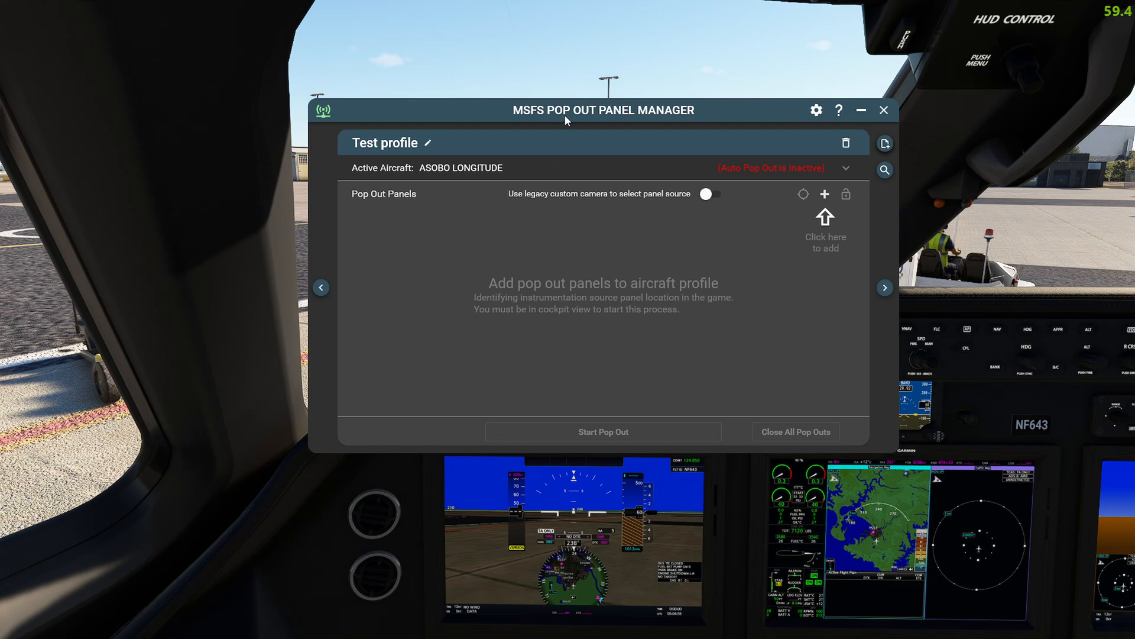
{"action": "mouse_move", "coordinate": [563, 121]}
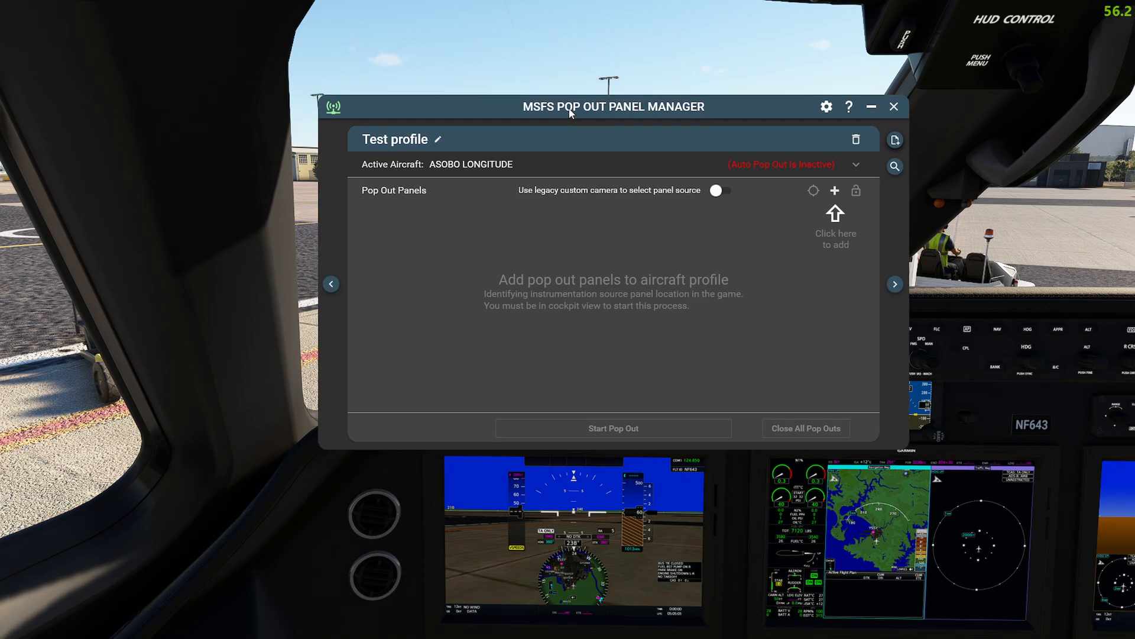
{"action": "mouse_move", "coordinate": [582, 111]}
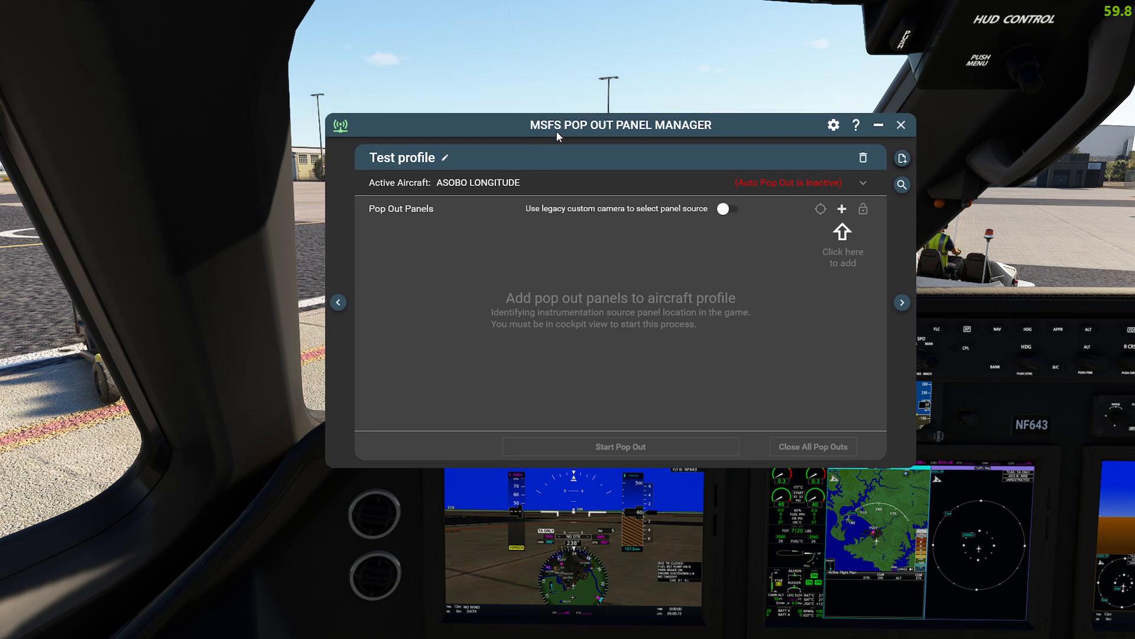
{"action": "mouse_move", "coordinate": [326, 412]}
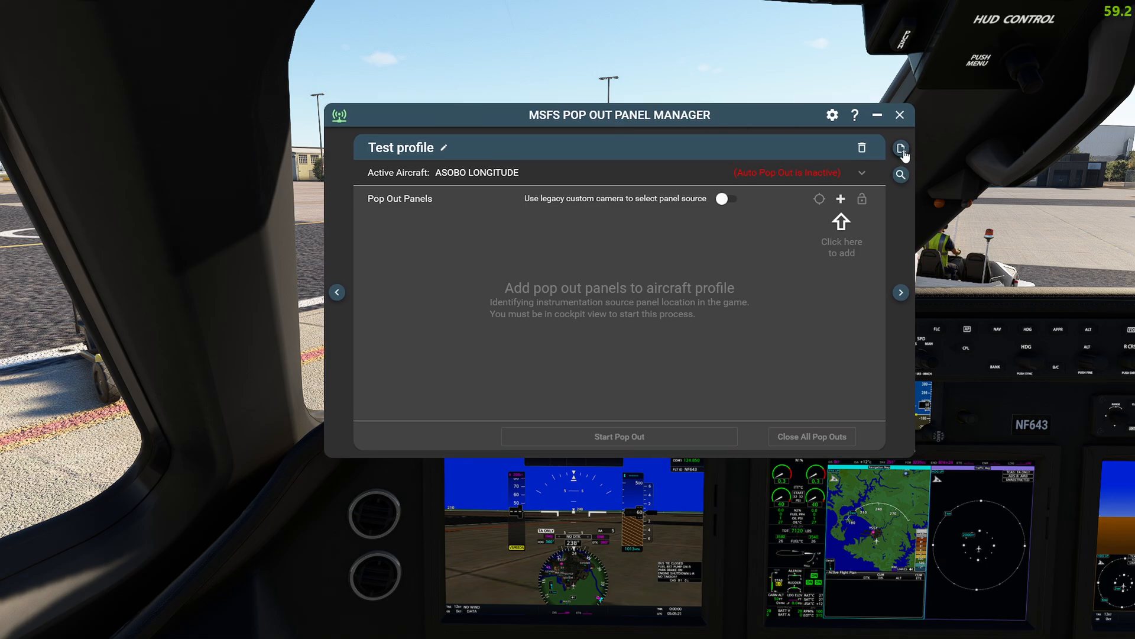
{"action": "mouse_move", "coordinate": [901, 152]}
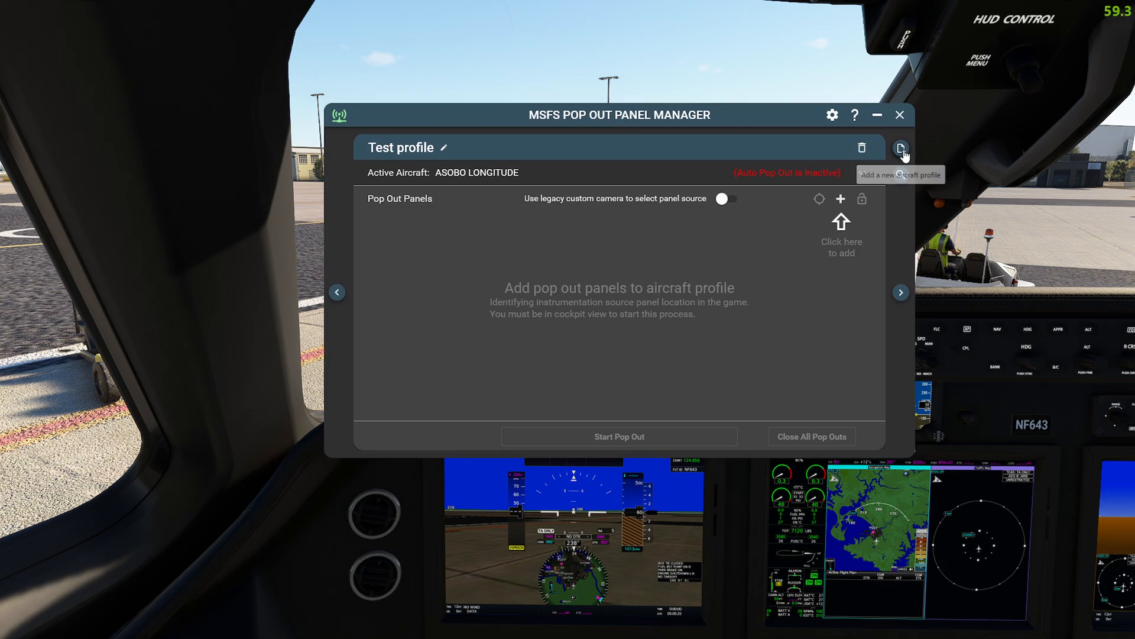
{"action": "left_click", "coordinate": [901, 147]}
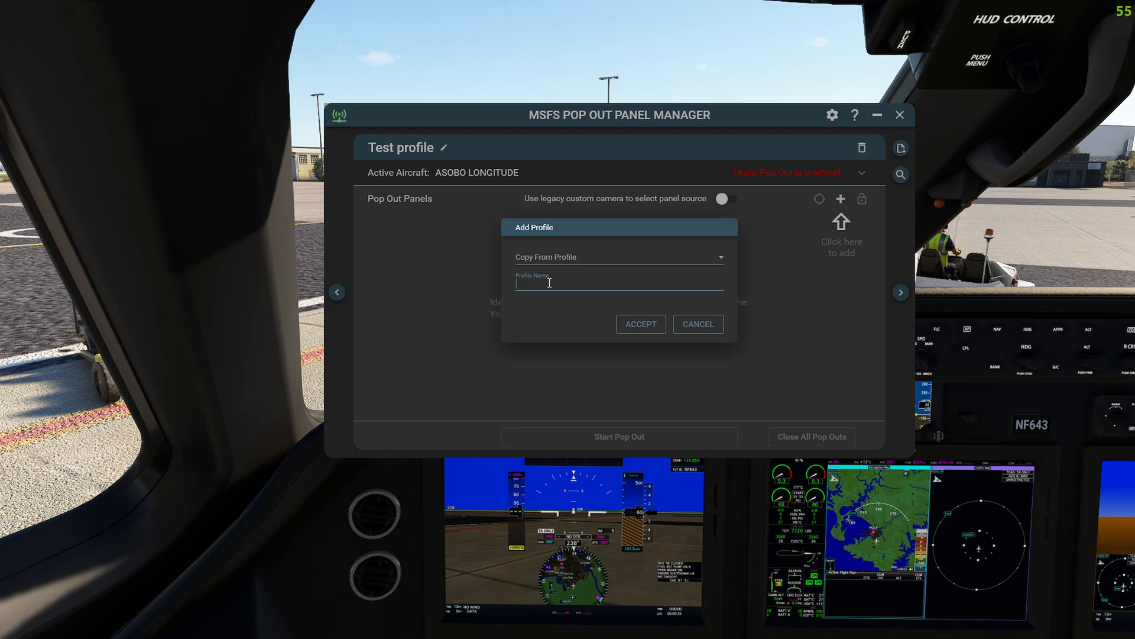
{"action": "type", "text": "Test"}
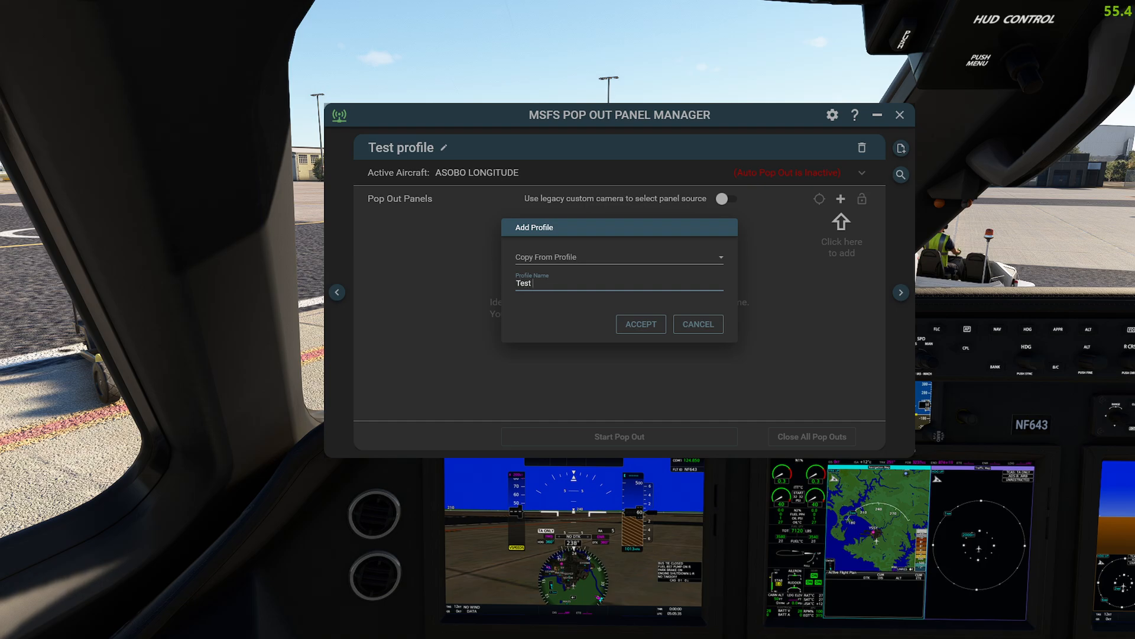
{"action": "left_click", "coordinate": [640, 324]}
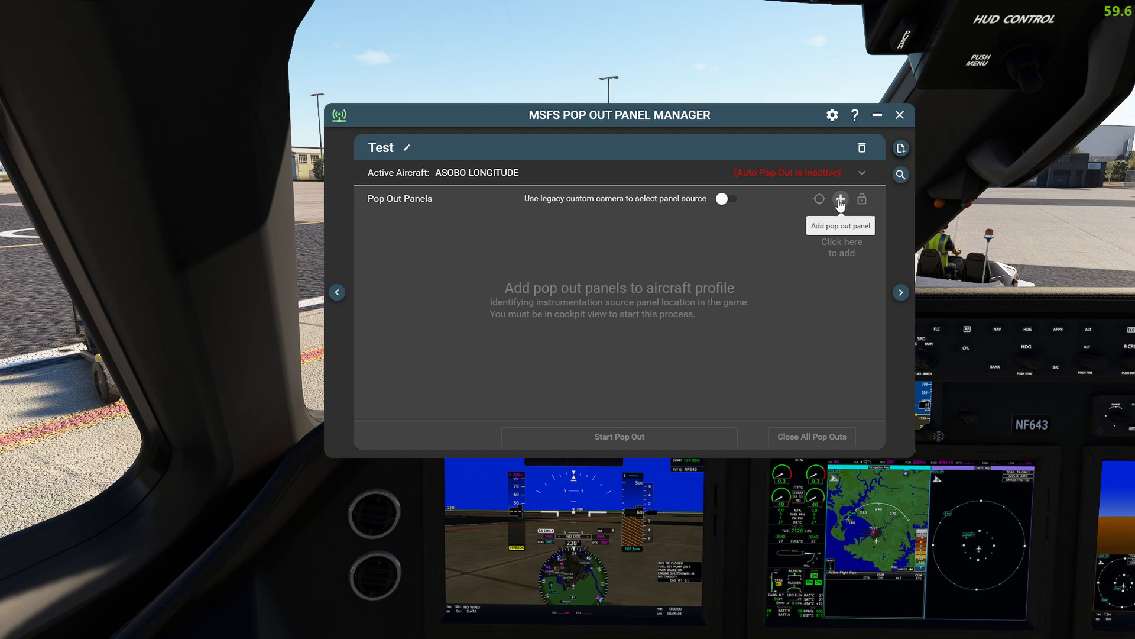
Step: Add a pop-out panel to the Test profile and rename it from 'Default Panel Name' to 'LHS'
{"action": "left_click", "coordinate": [839, 199]}
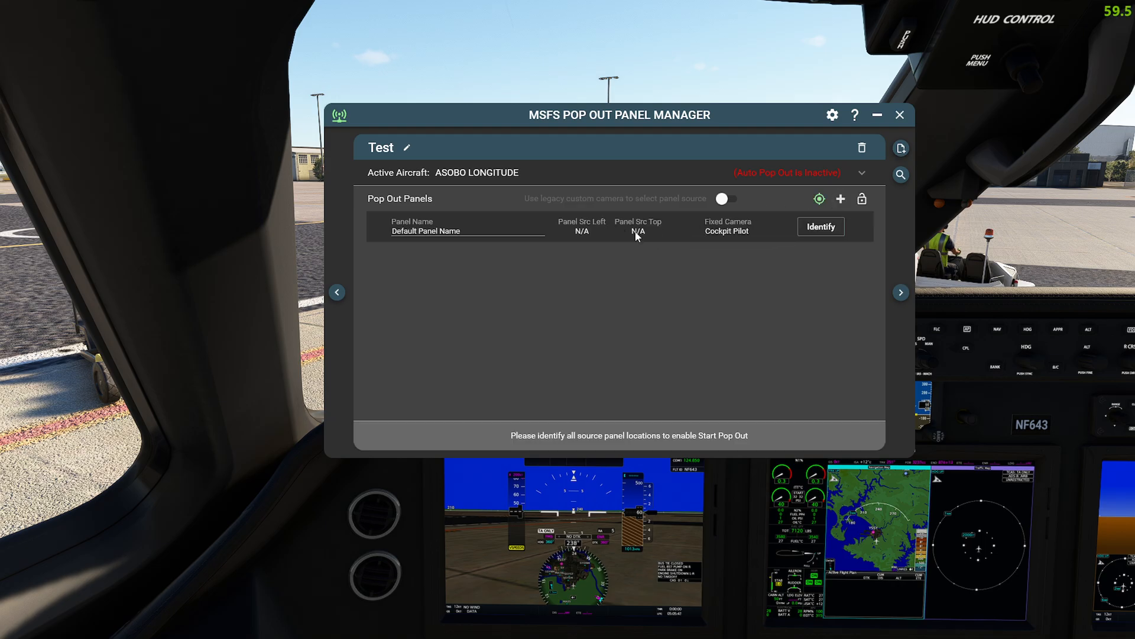
{"action": "mouse_move", "coordinate": [647, 230]}
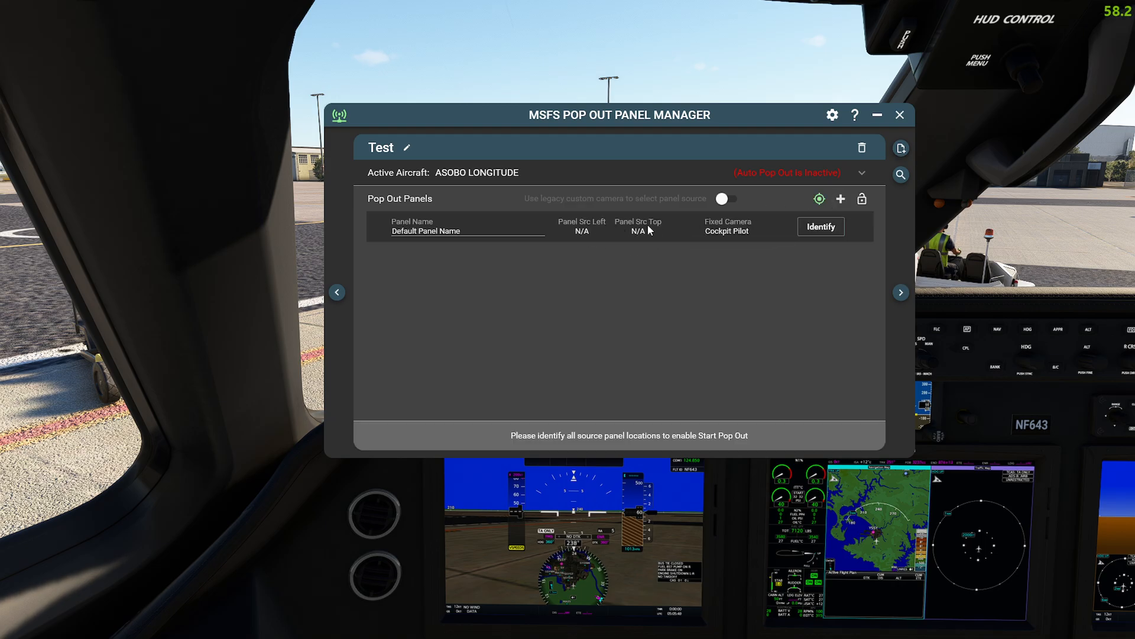
{"action": "mouse_move", "coordinate": [184, 176]}
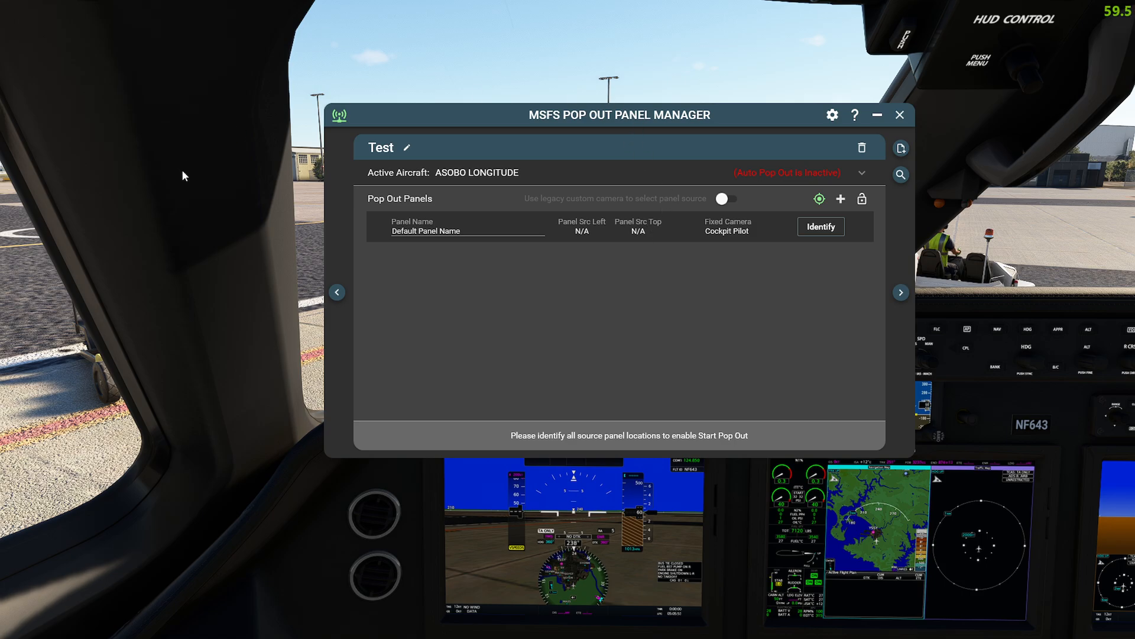
{"action": "mouse_move", "coordinate": [173, 158]}
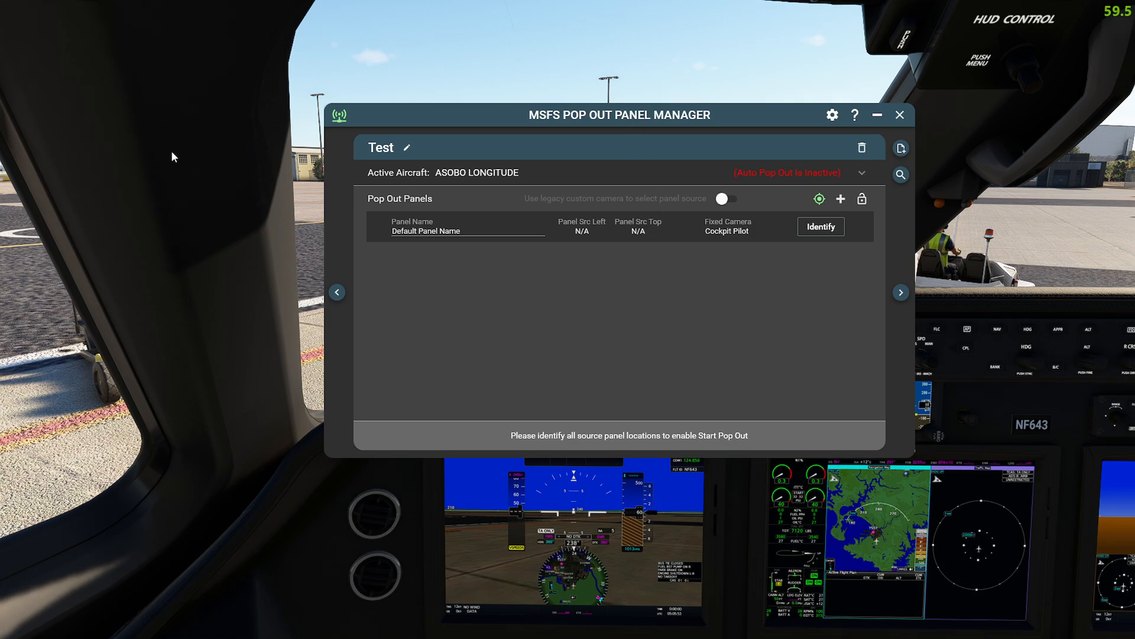
{"action": "mouse_move", "coordinate": [415, 208]}
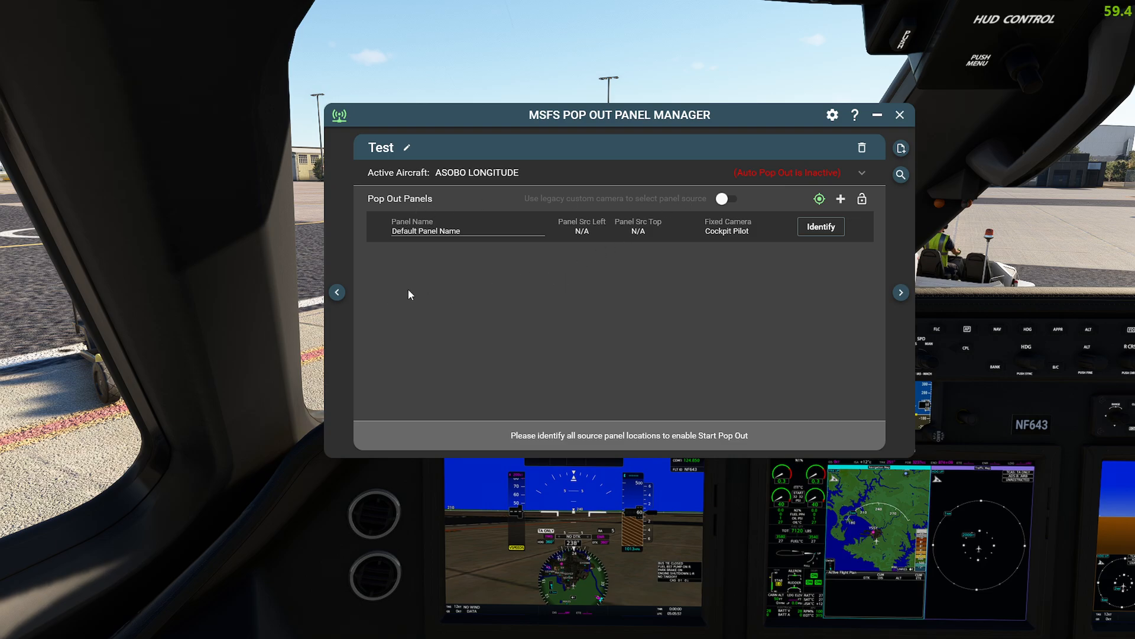
{"action": "mouse_move", "coordinate": [33, 272]}
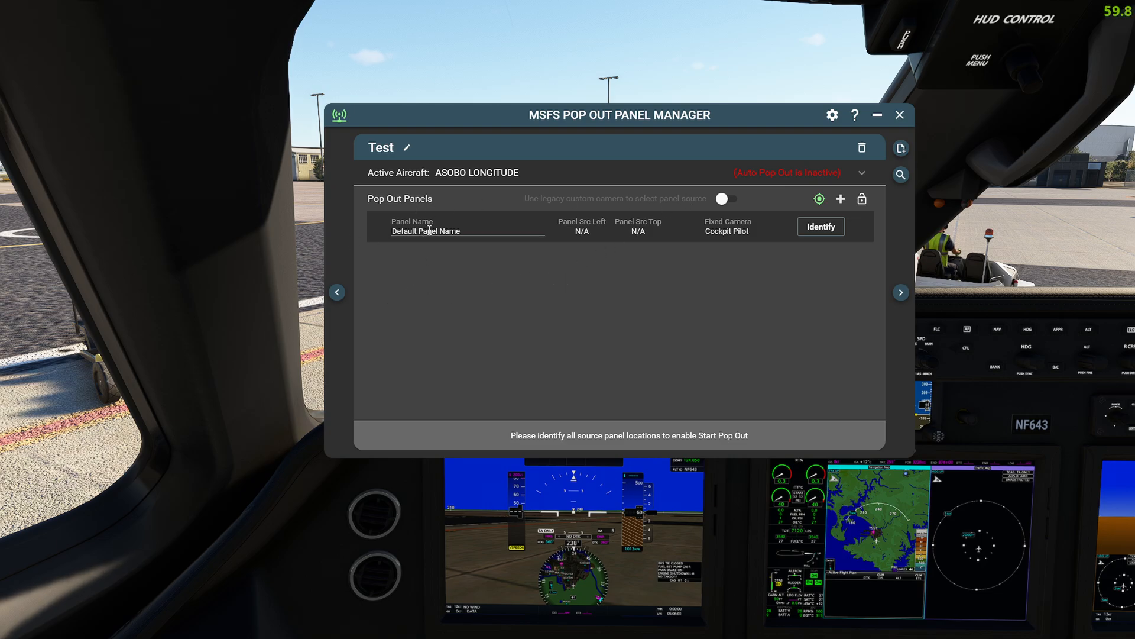
{"action": "mouse_move", "coordinate": [614, 205]}
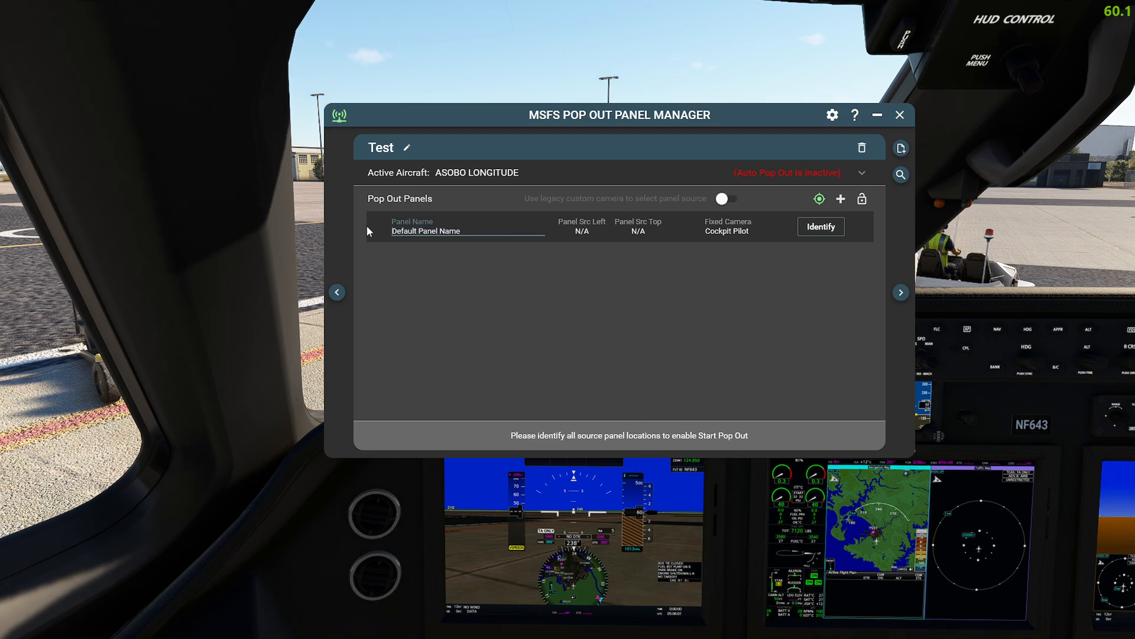
{"action": "double_click", "coordinate": [425, 231]}
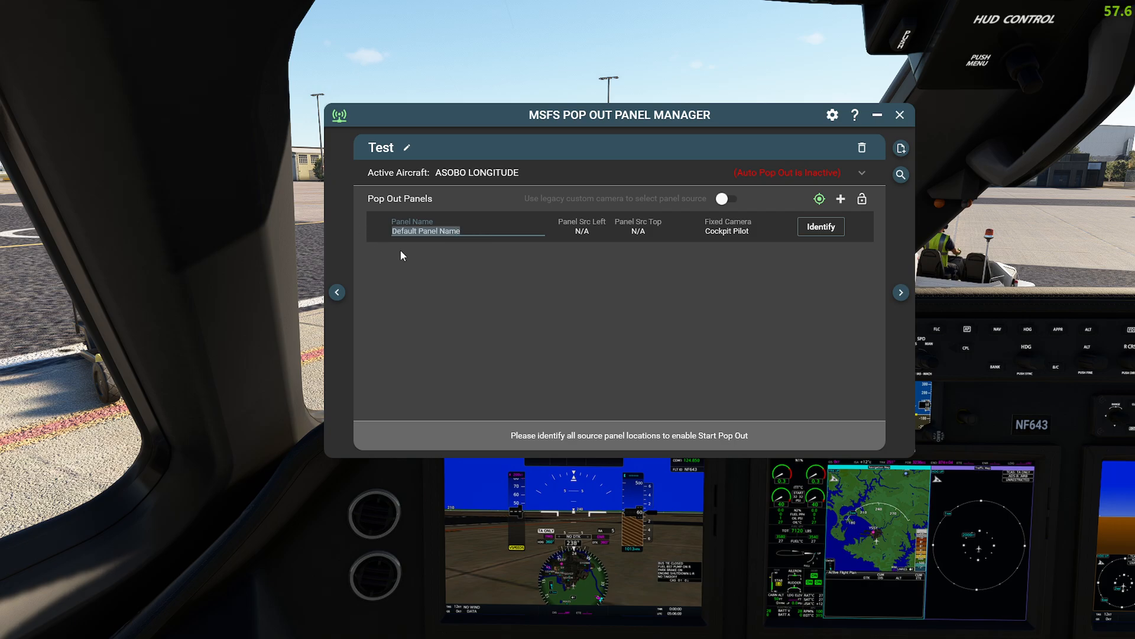
{"action": "type", "text": "LHS"}
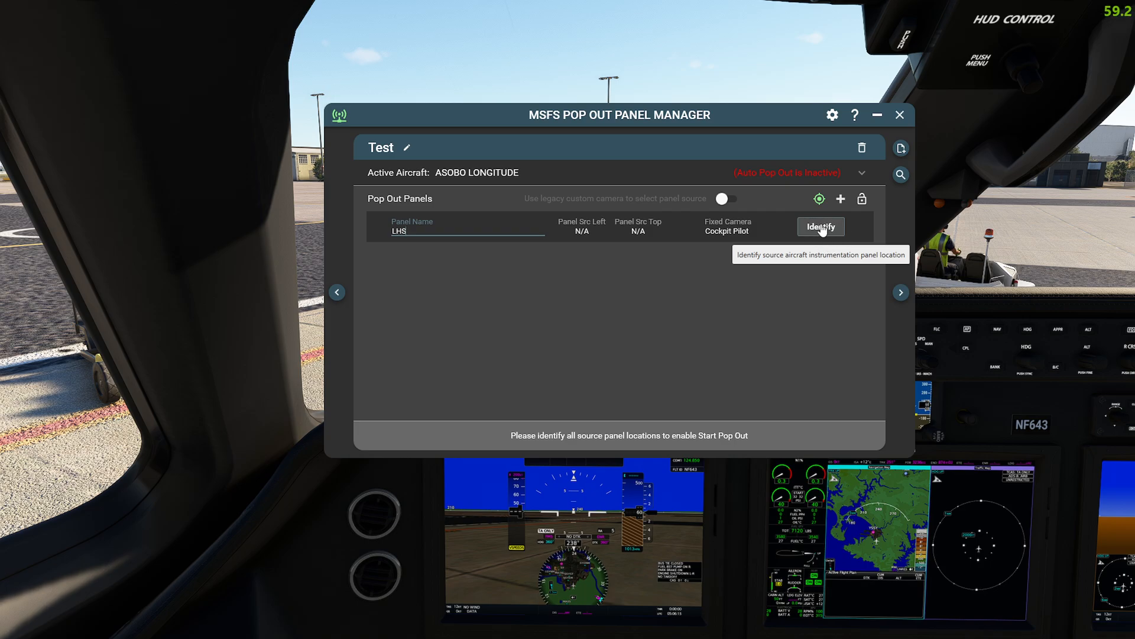
{"action": "mouse_move", "coordinate": [778, 226]}
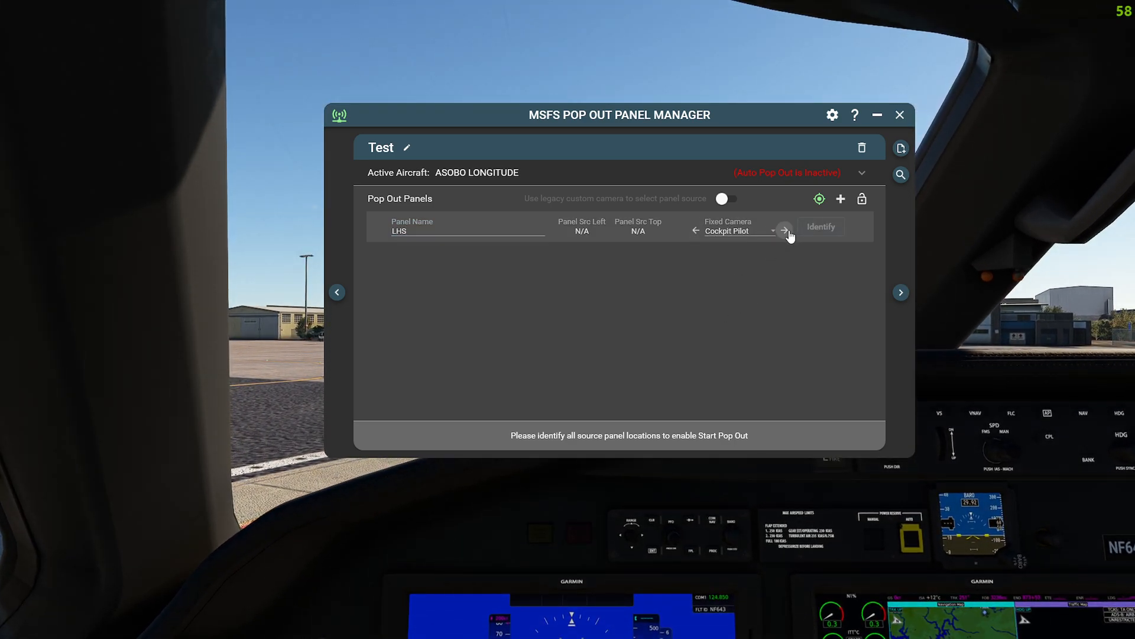
Step: Cycle the LHS panel's fixed camera to Instrument 6 and move the manager window to the top-left
{"action": "left_click", "coordinate": [783, 230]}
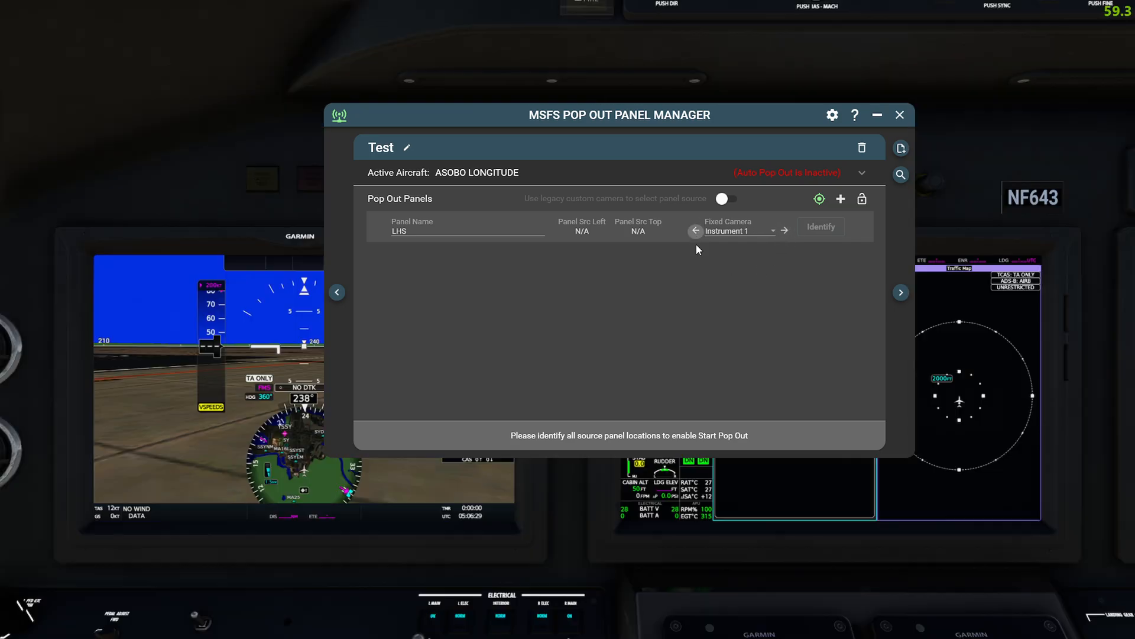
{"action": "left_click", "coordinate": [694, 231]}
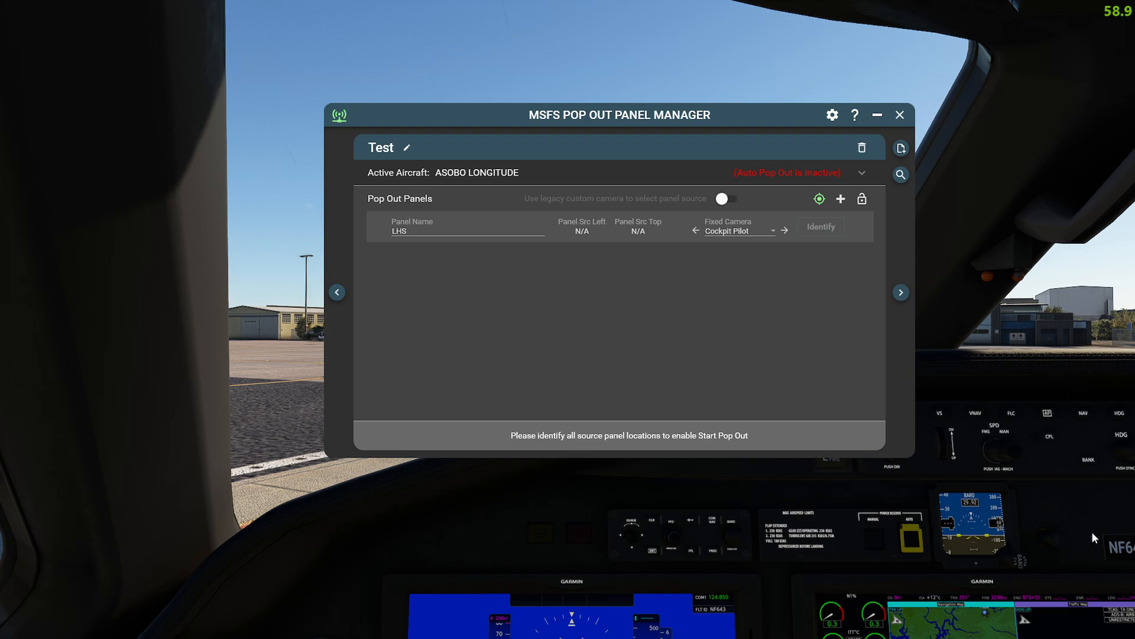
{"action": "mouse_move", "coordinate": [721, 264]}
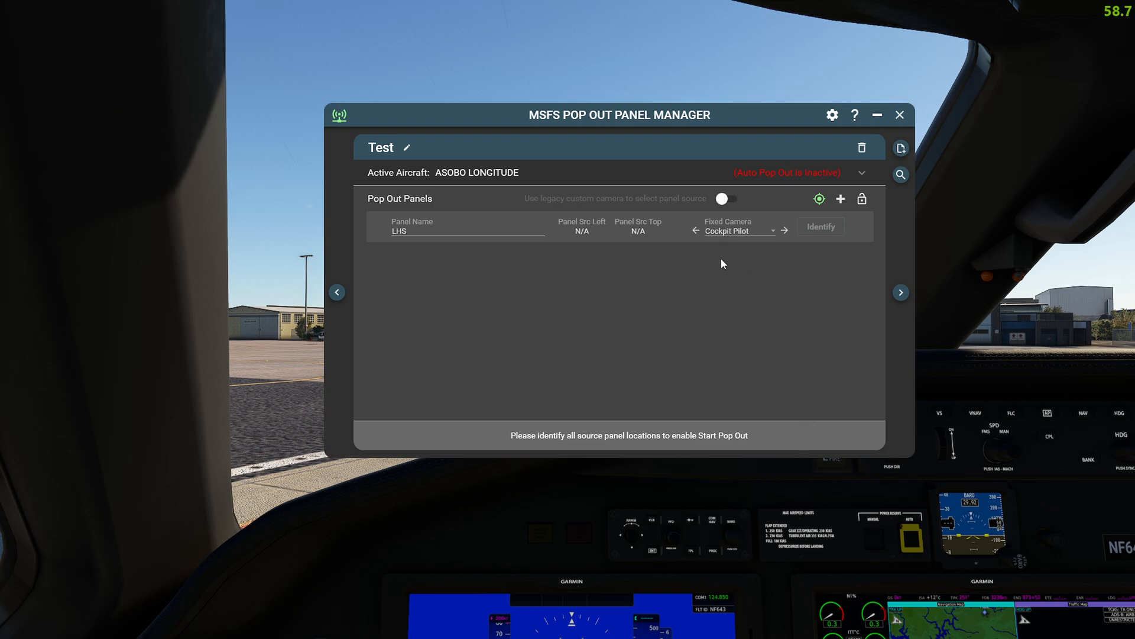
{"action": "mouse_move", "coordinate": [678, 179]}
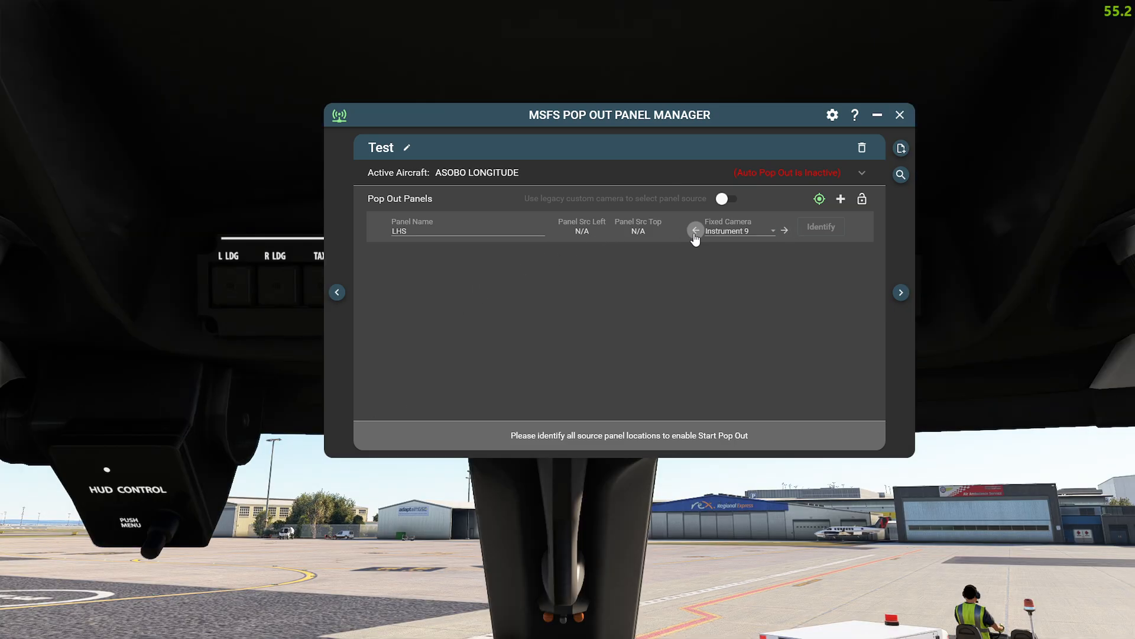
{"action": "left_click", "coordinate": [694, 231]}
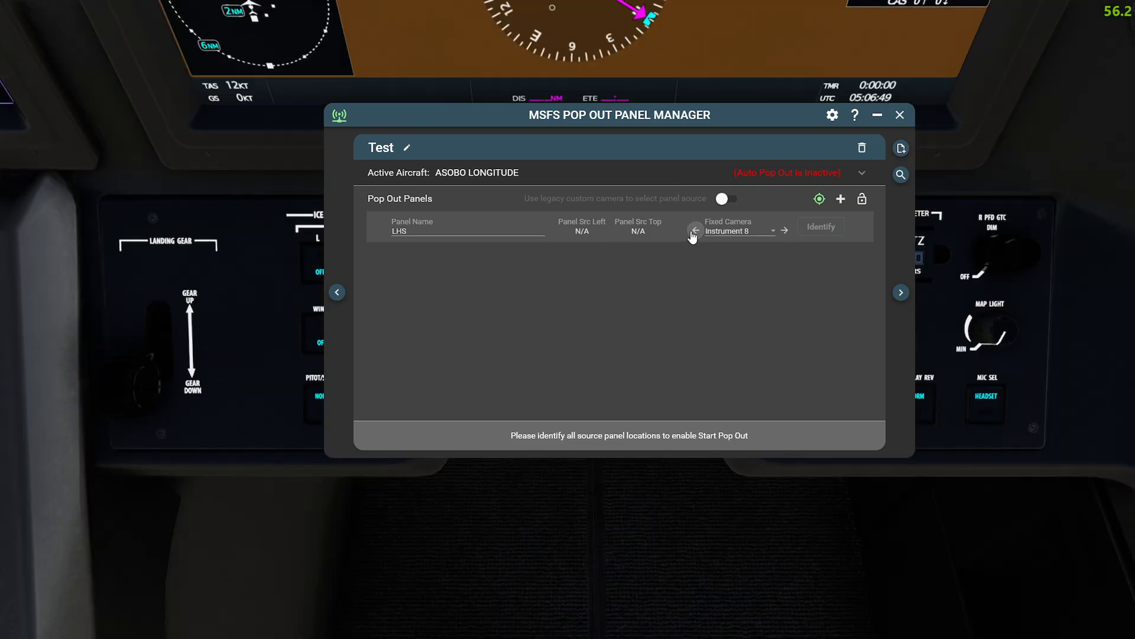
{"action": "left_click", "coordinate": [694, 230]}
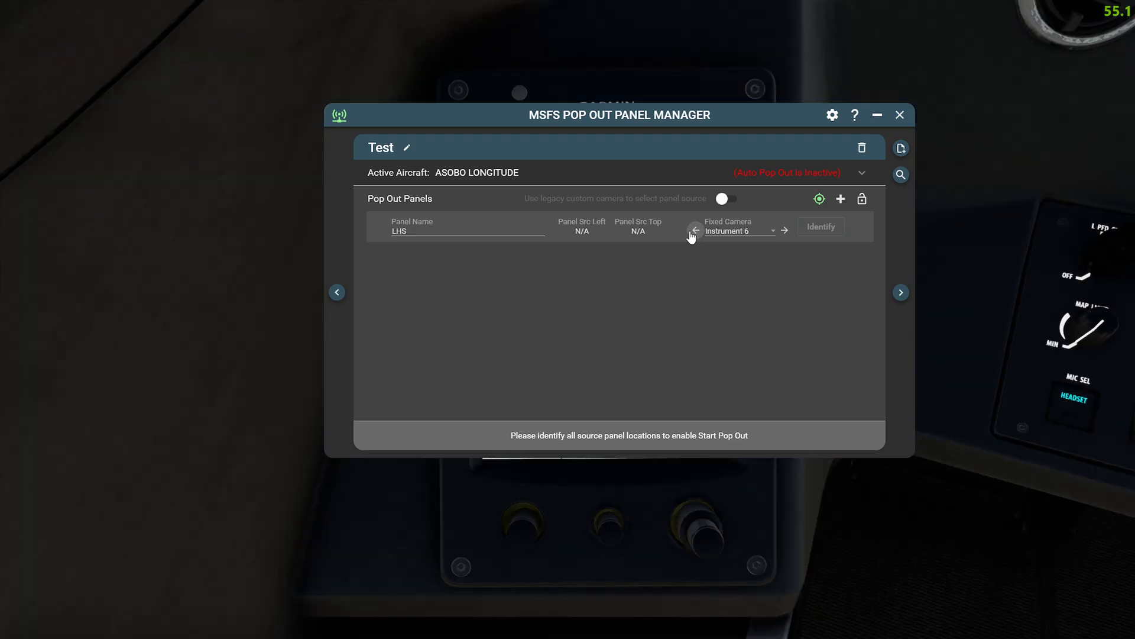
{"action": "left_click_drag", "start_coordinate": [619, 115], "coordinate": [302, 15]}
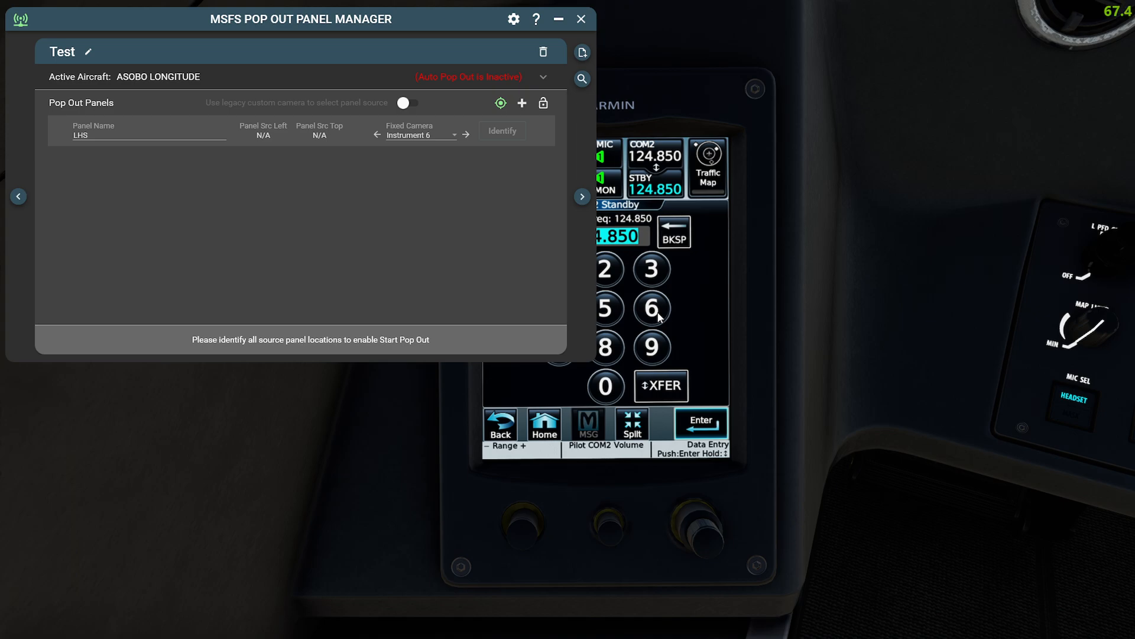
{"action": "mouse_move", "coordinate": [643, 298]}
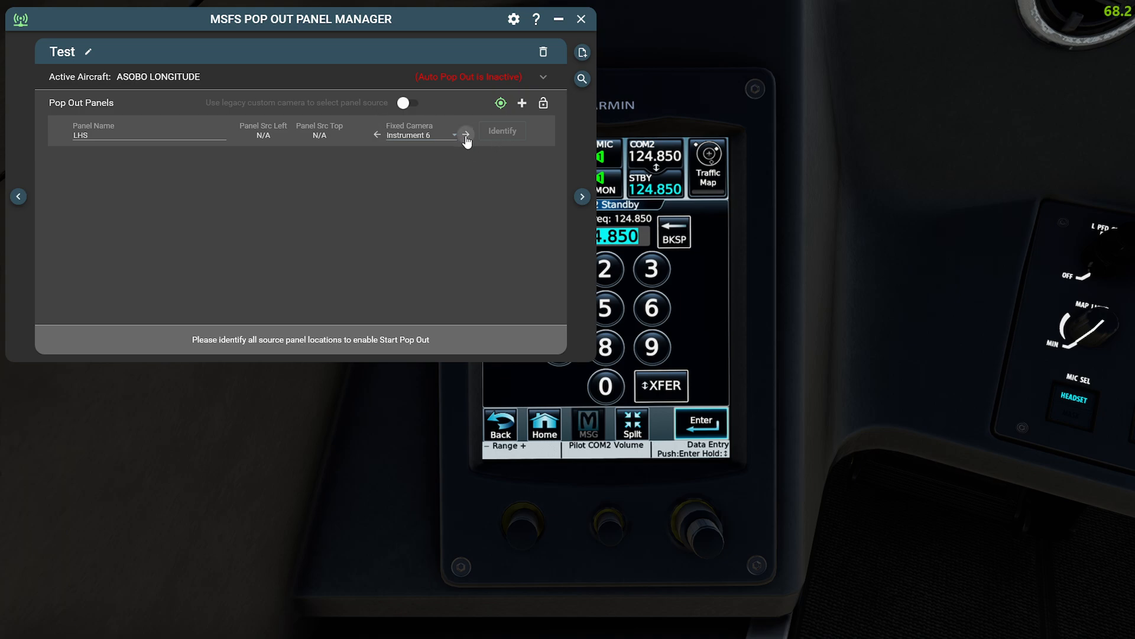
Step: Identify the LHS panel's source location at (1077, 524) on the touch controller and finish source editing
{"action": "left_click", "coordinate": [501, 132]}
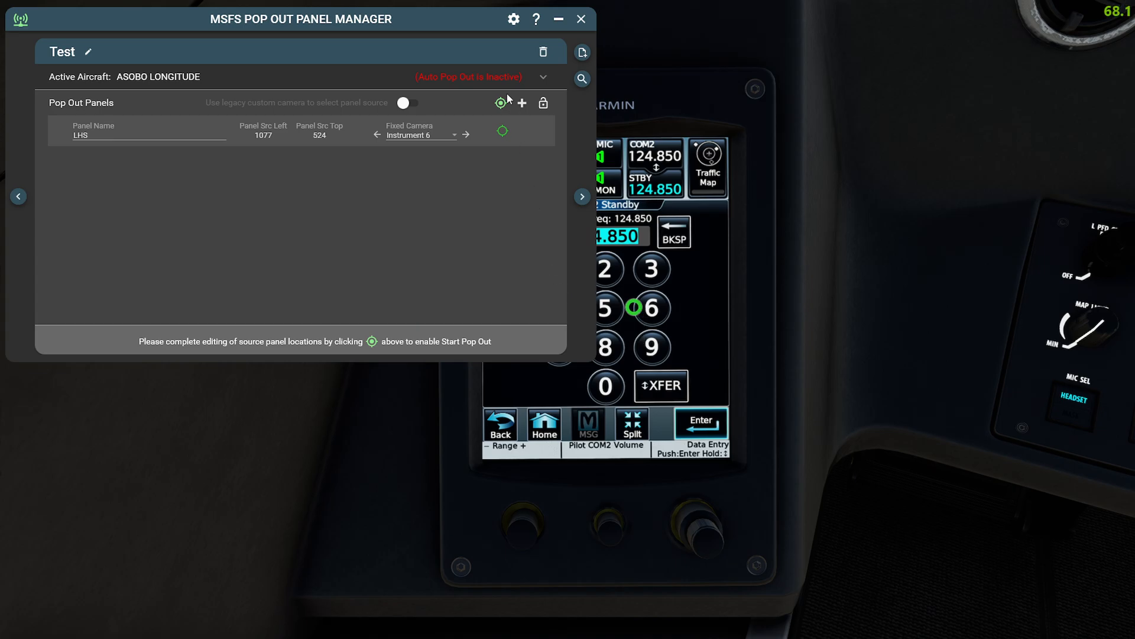
{"action": "mouse_move", "coordinate": [500, 103]}
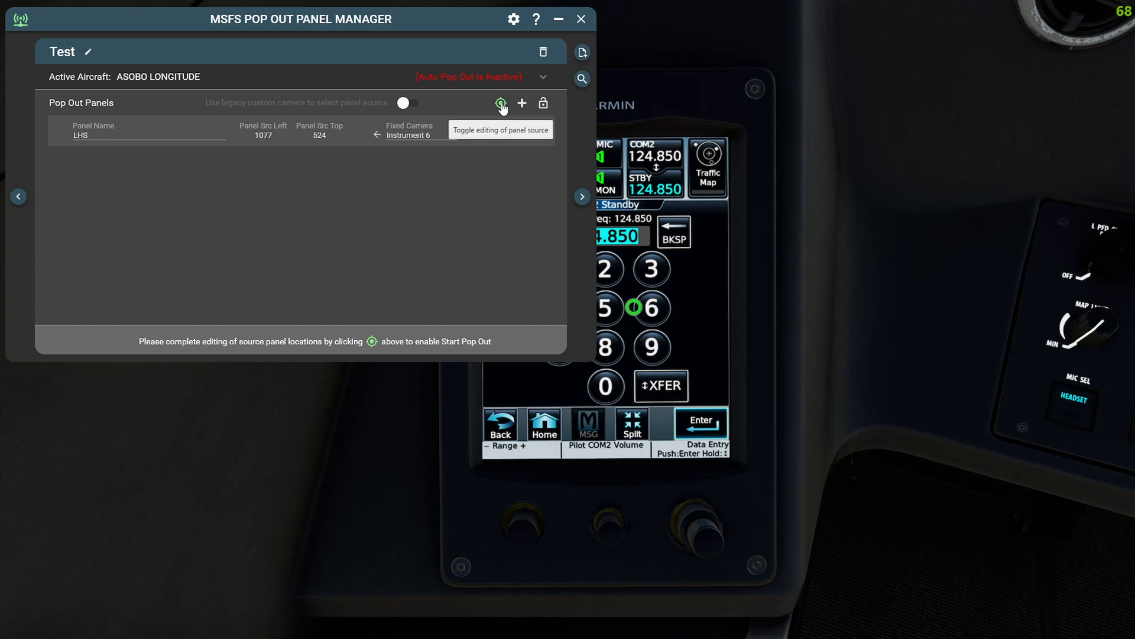
{"action": "left_click", "coordinate": [502, 103]}
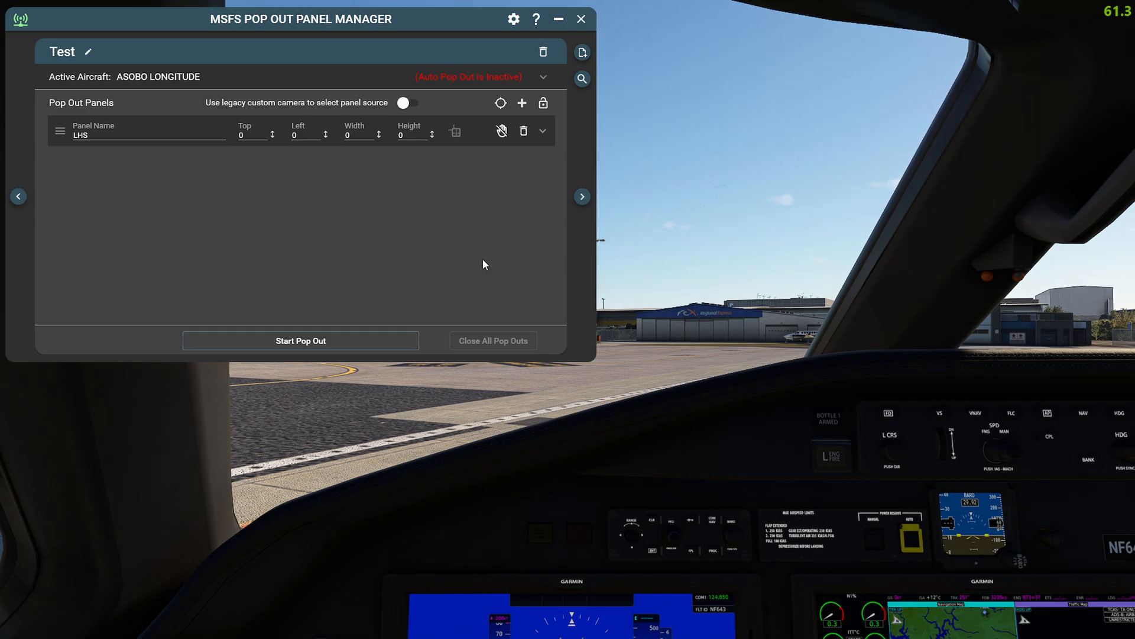
{"action": "mouse_move", "coordinate": [501, 131]}
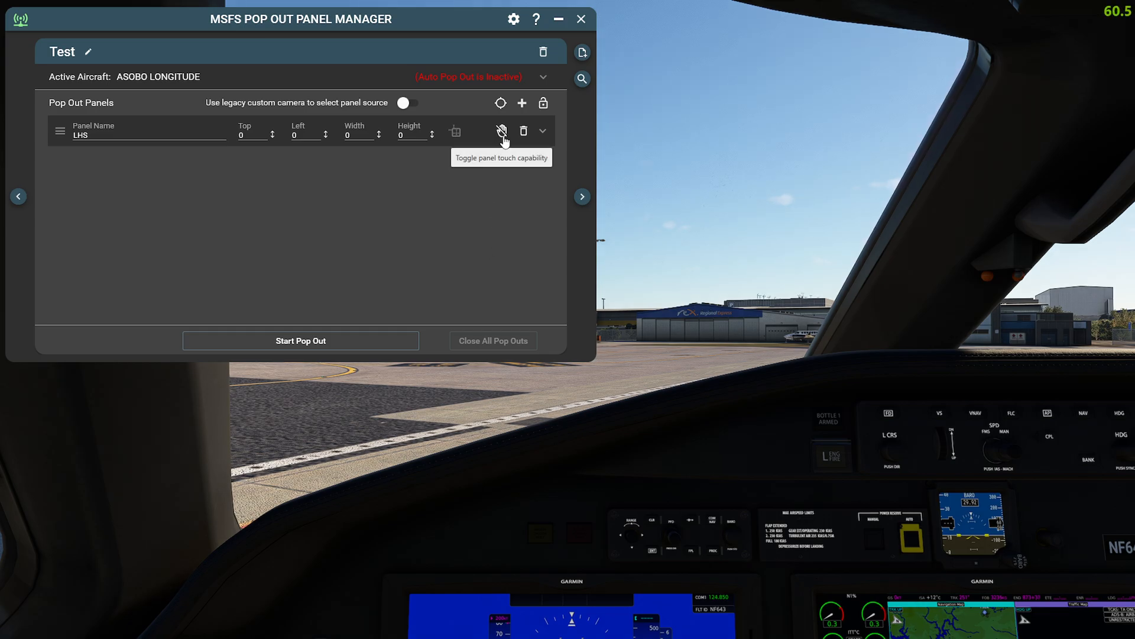
Step: Switch on touch capability for the LHS panel via its hand icon
{"action": "left_click", "coordinate": [501, 131]}
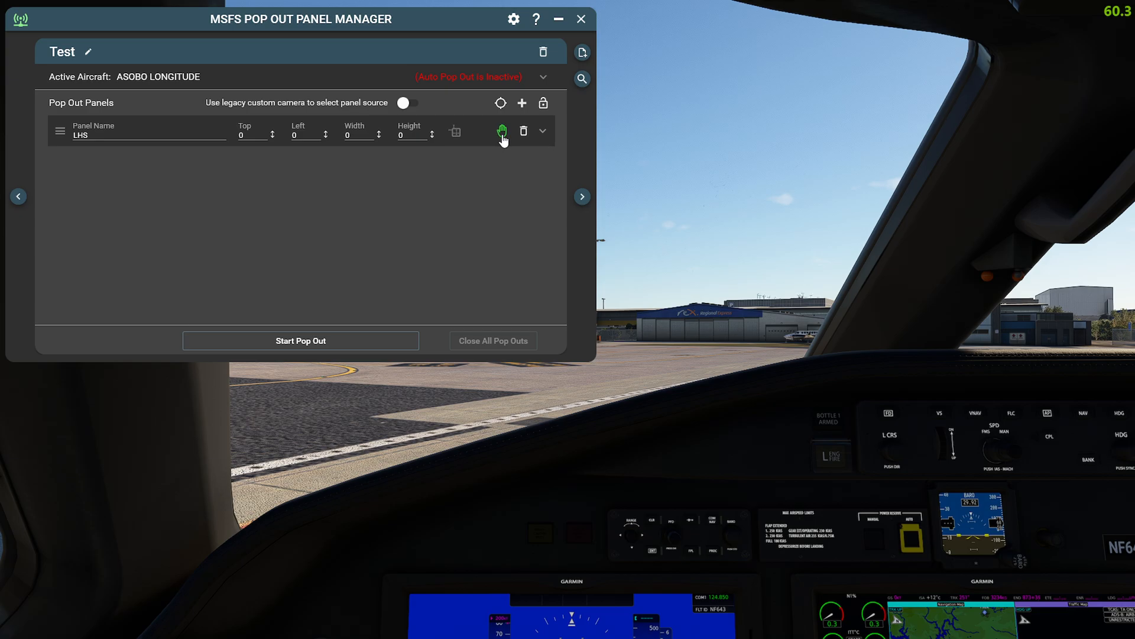
{"action": "mouse_move", "coordinate": [450, 250]}
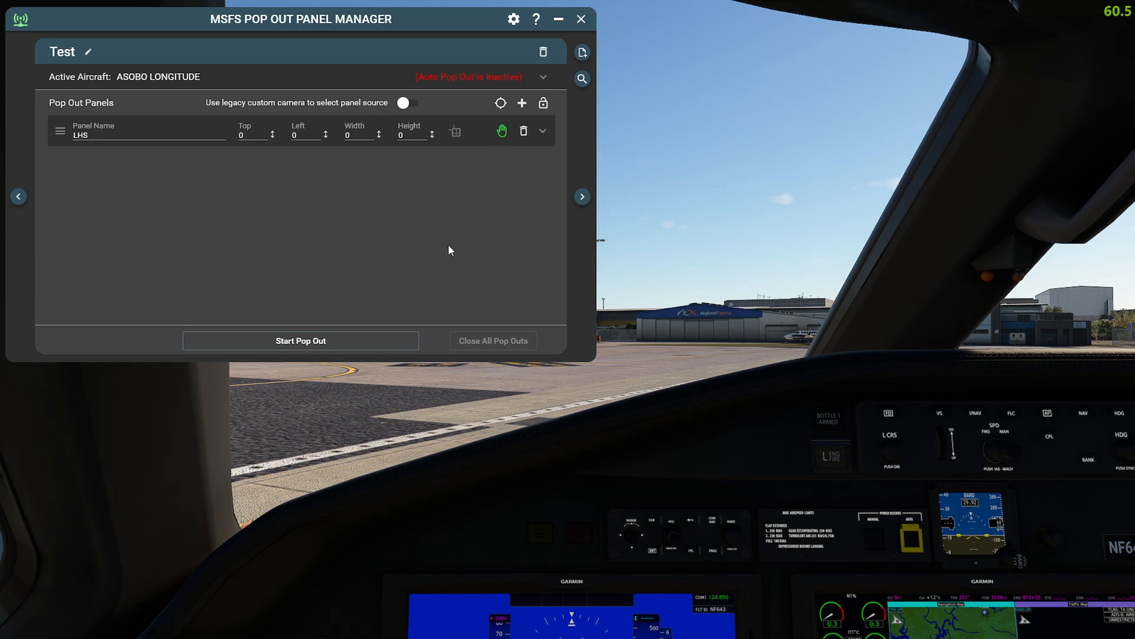
{"action": "mouse_move", "coordinate": [491, 224]}
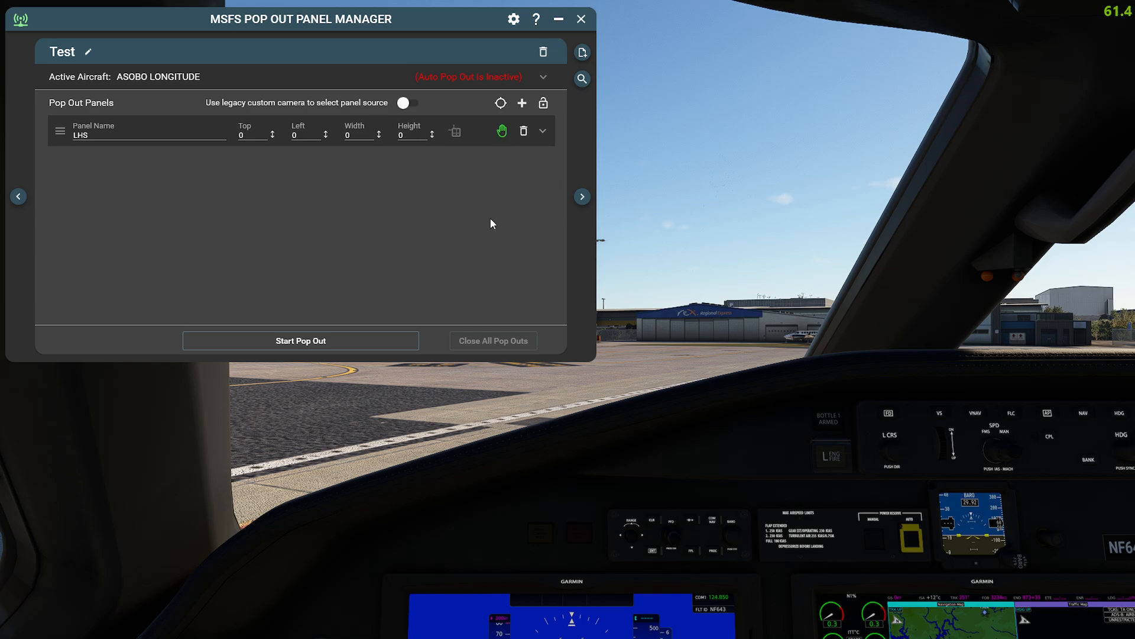
{"action": "mouse_move", "coordinate": [496, 123]}
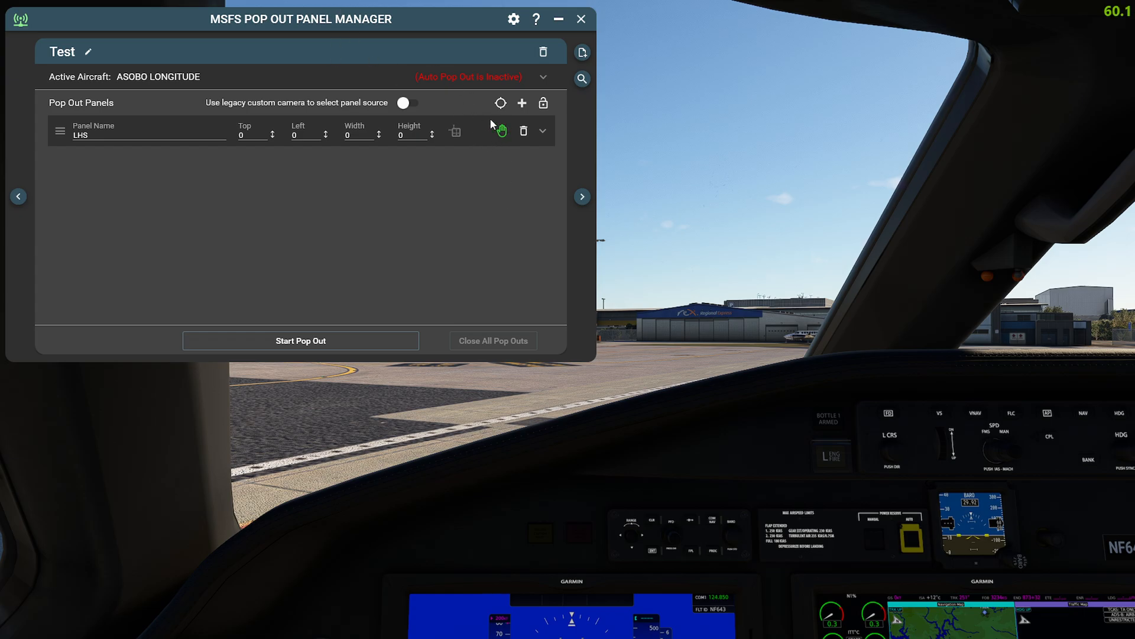
{"action": "left_click", "coordinate": [541, 131]}
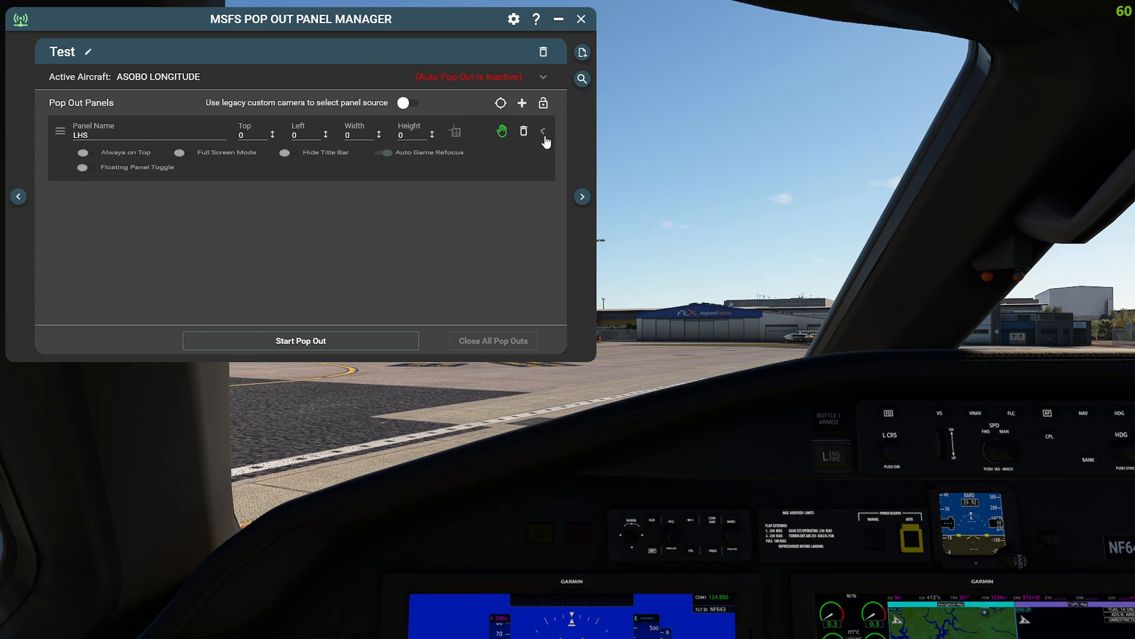
{"action": "left_click", "coordinate": [543, 132]}
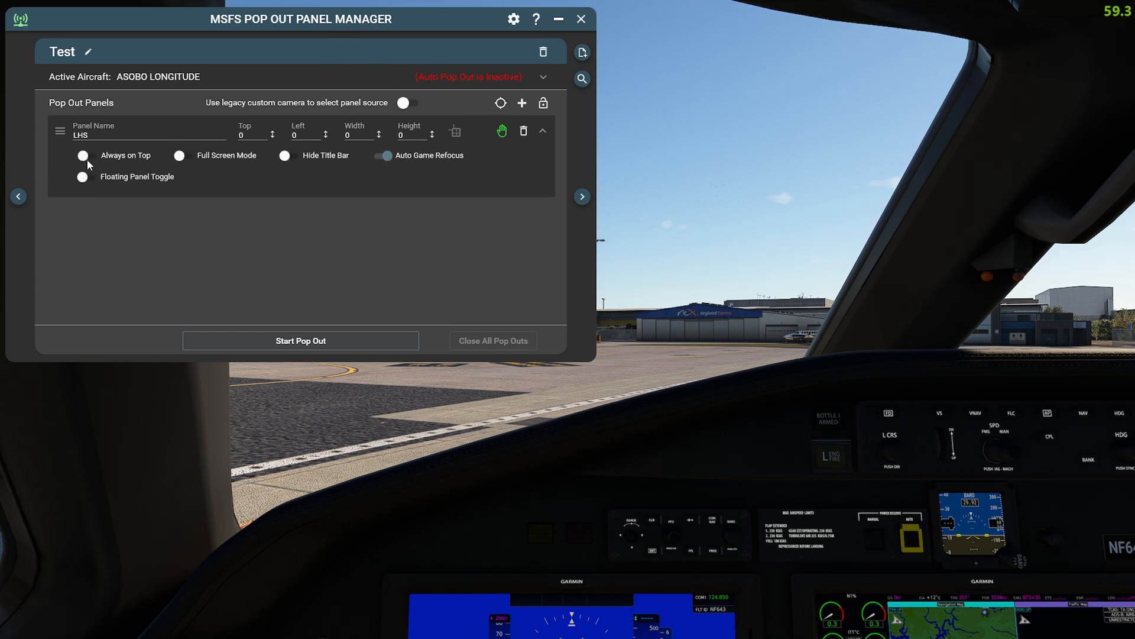
{"action": "mouse_move", "coordinate": [253, 161]}
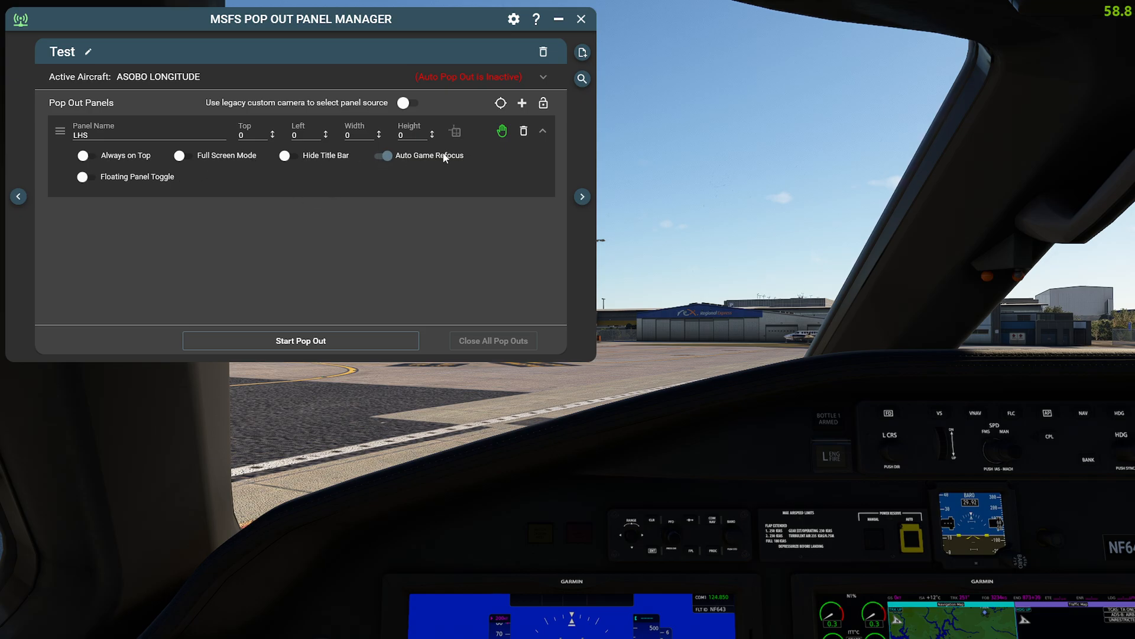
{"action": "mouse_move", "coordinate": [418, 159]}
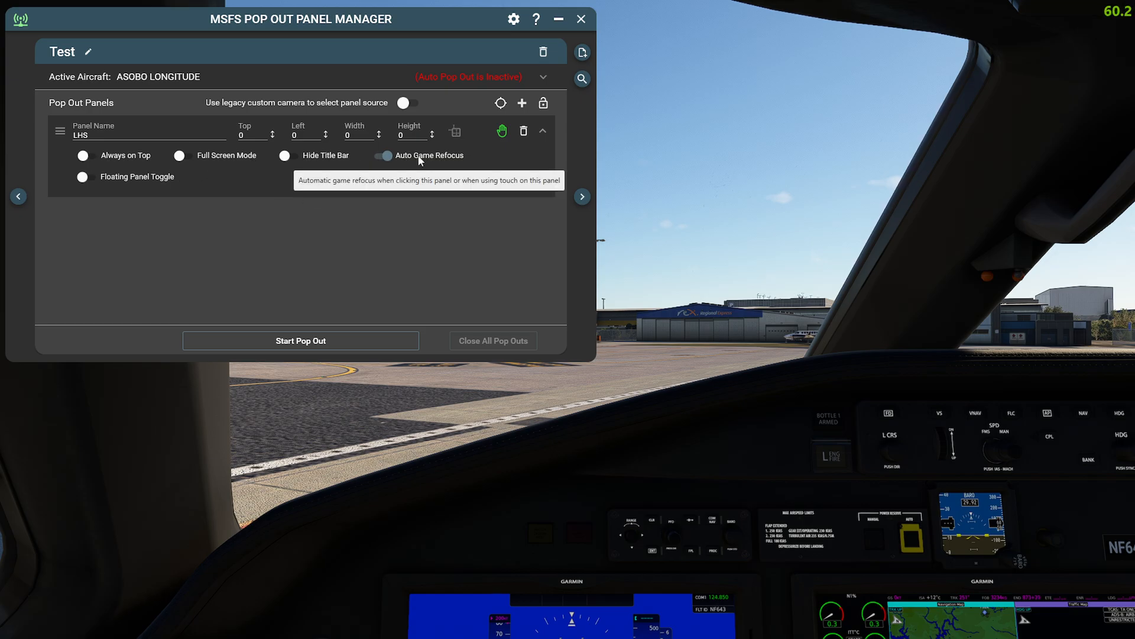
{"action": "mouse_move", "coordinate": [315, 171]}
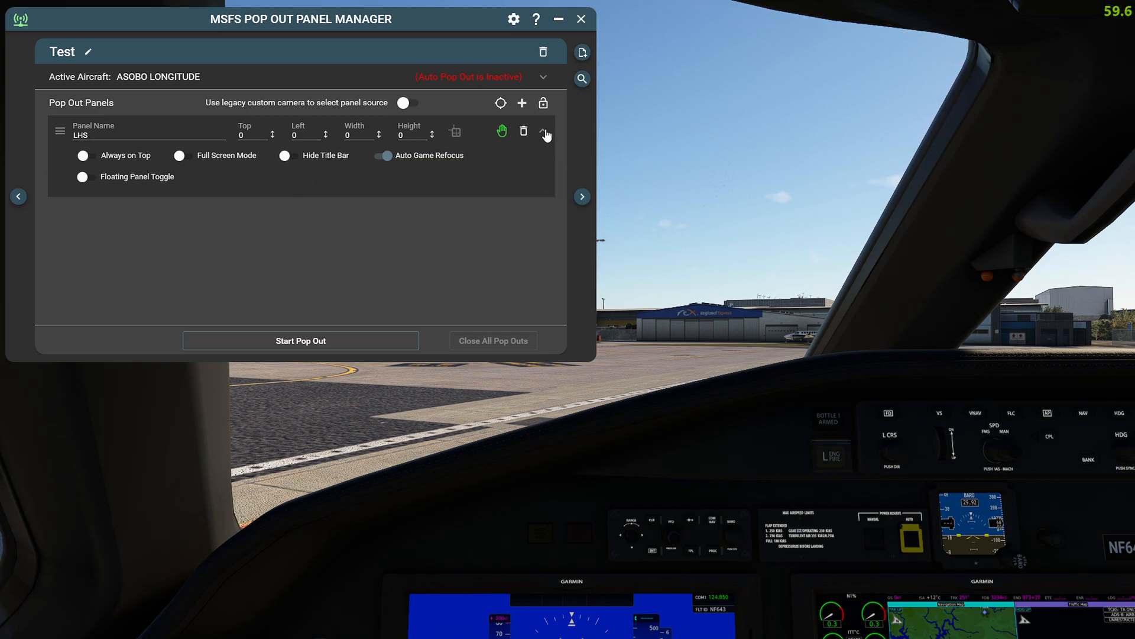
{"action": "left_click", "coordinate": [544, 131]}
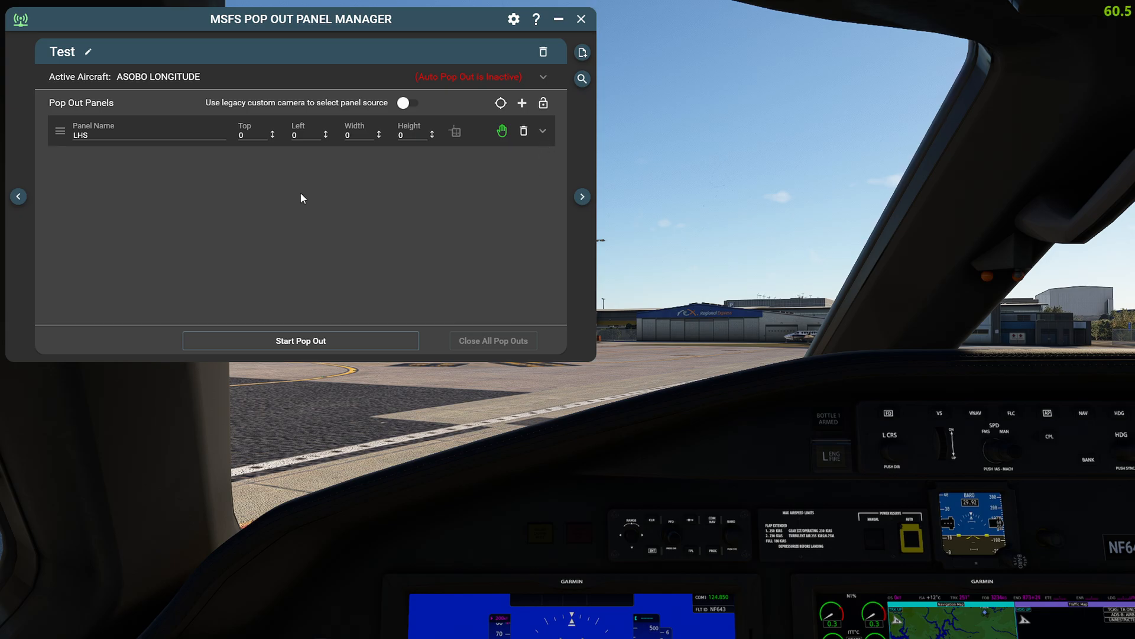
{"action": "mouse_move", "coordinate": [477, 206]}
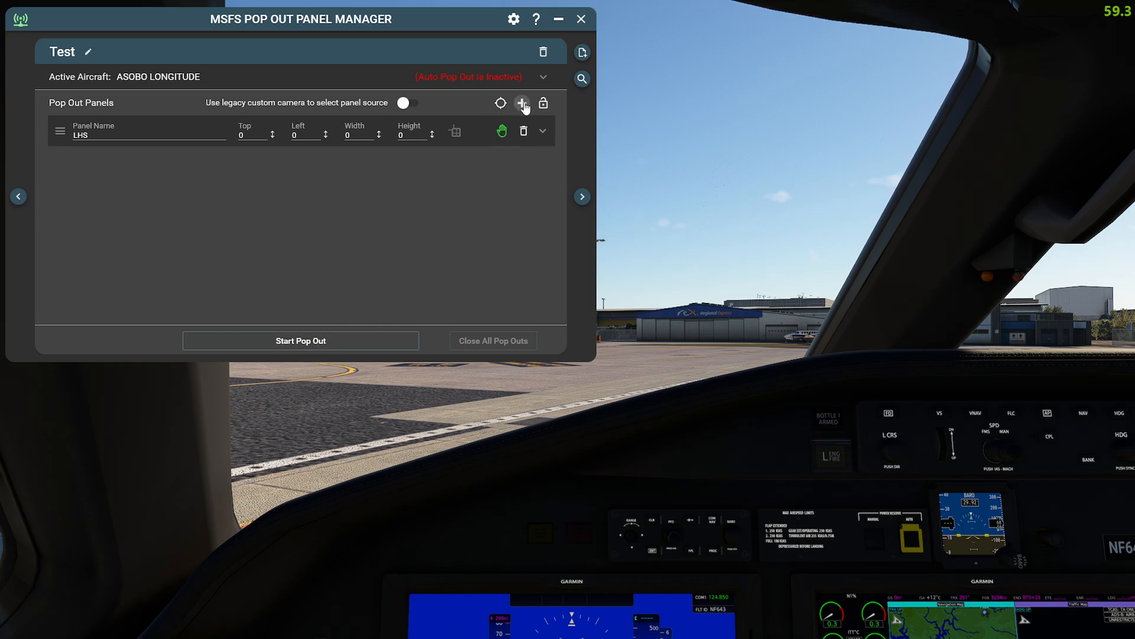
Step: Add a second panel named 'ND', identify its navigation display source, and finish source editing
{"action": "left_click", "coordinate": [522, 103]}
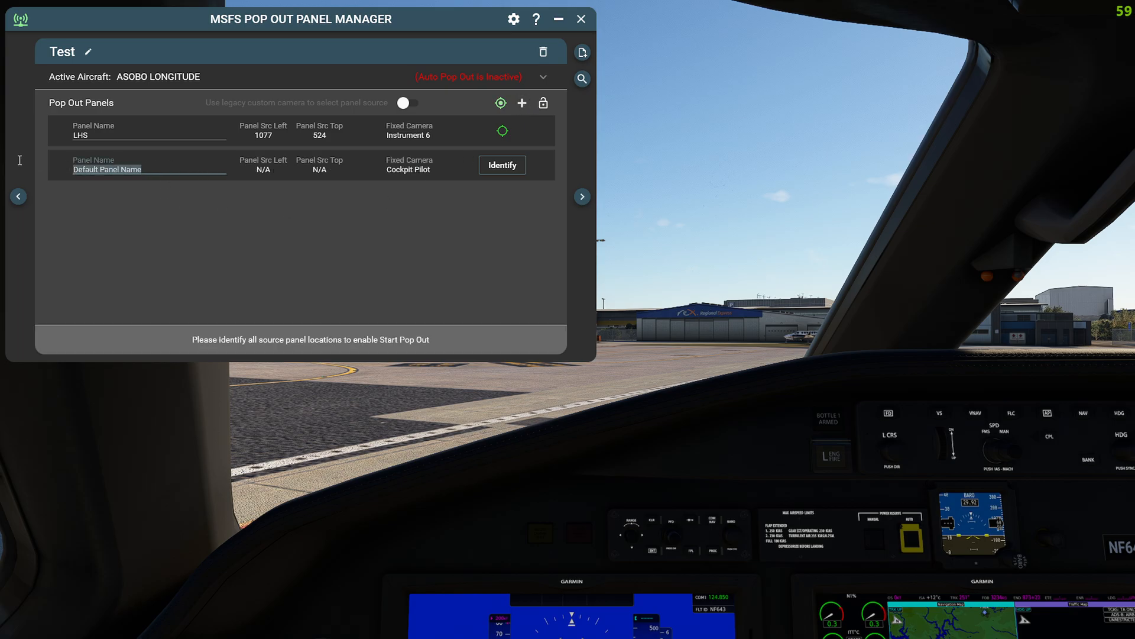
{"action": "type", "text": "ND"}
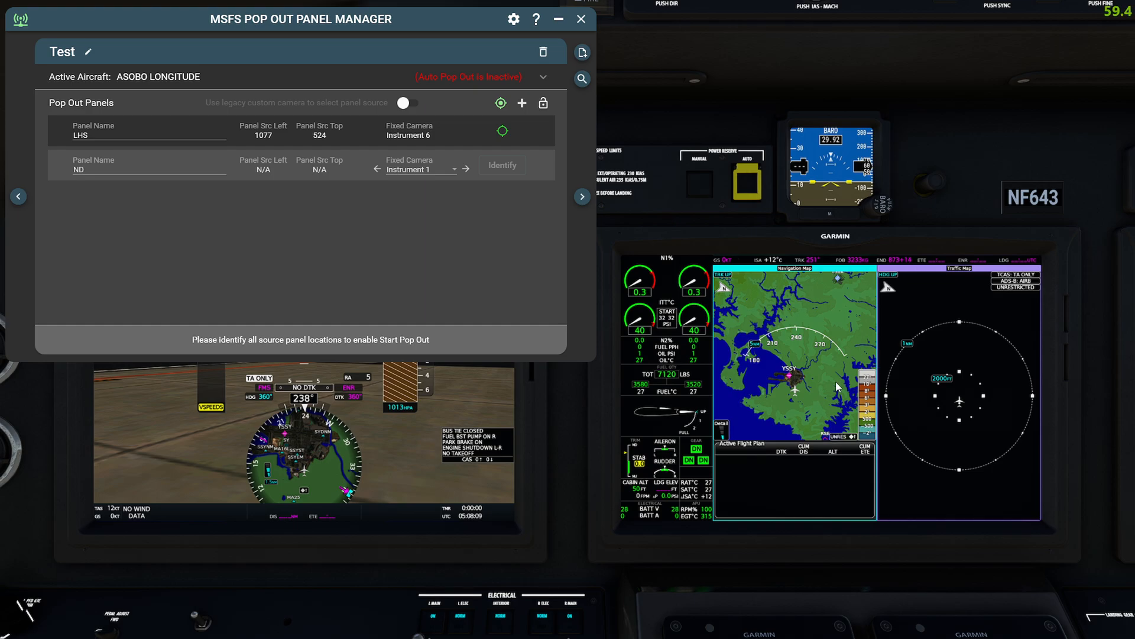
{"action": "left_click", "coordinate": [501, 164]}
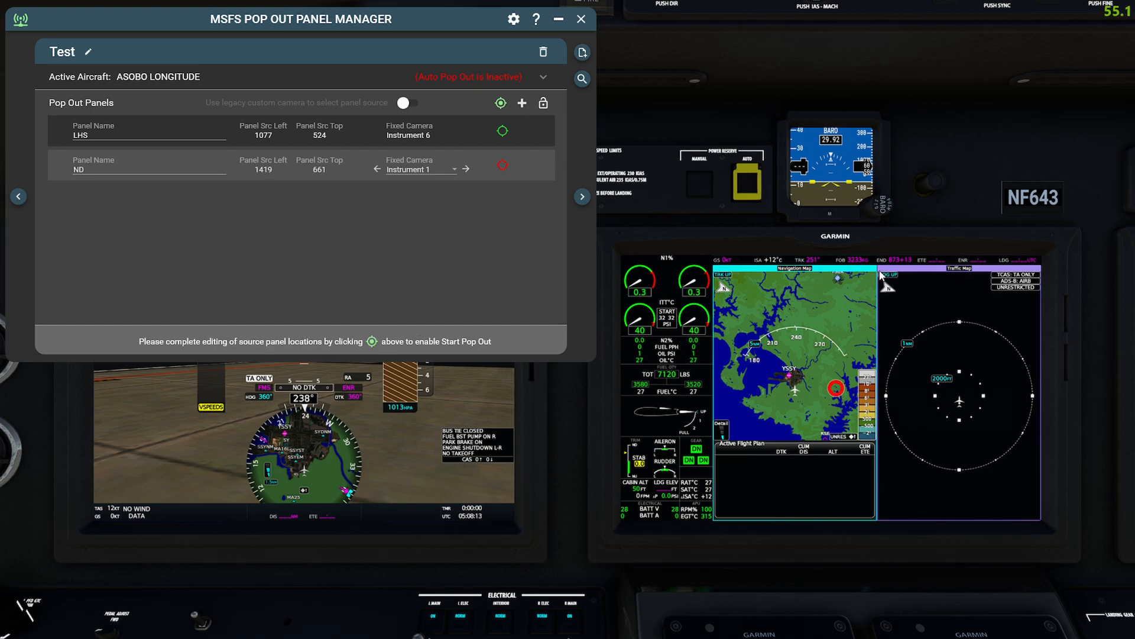
{"action": "mouse_move", "coordinate": [996, 485]}
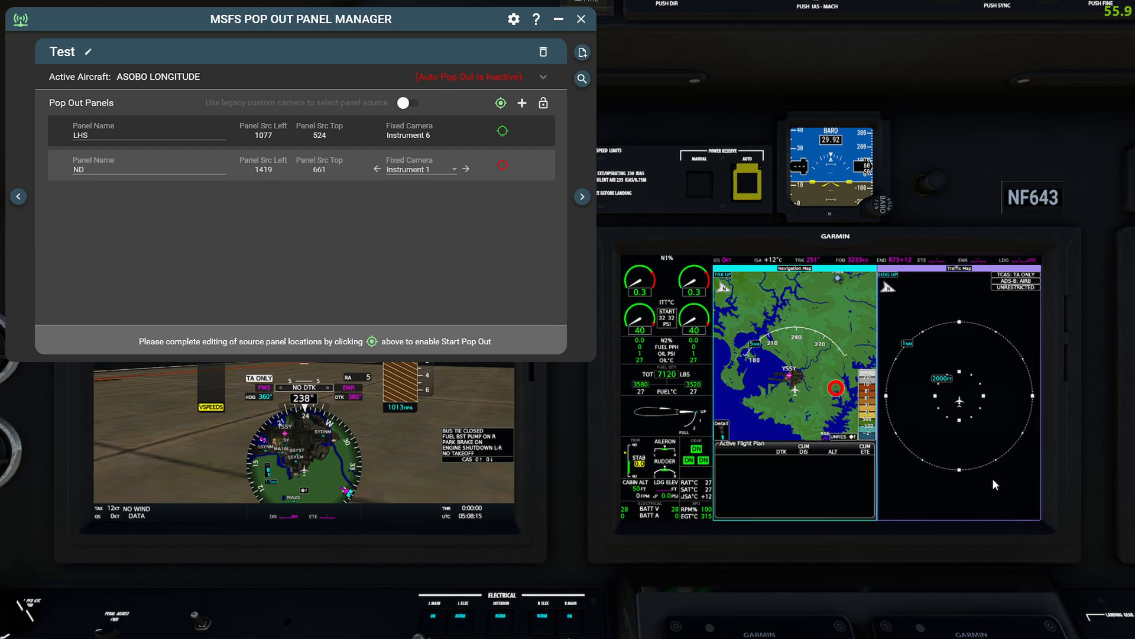
{"action": "mouse_move", "coordinate": [768, 389]}
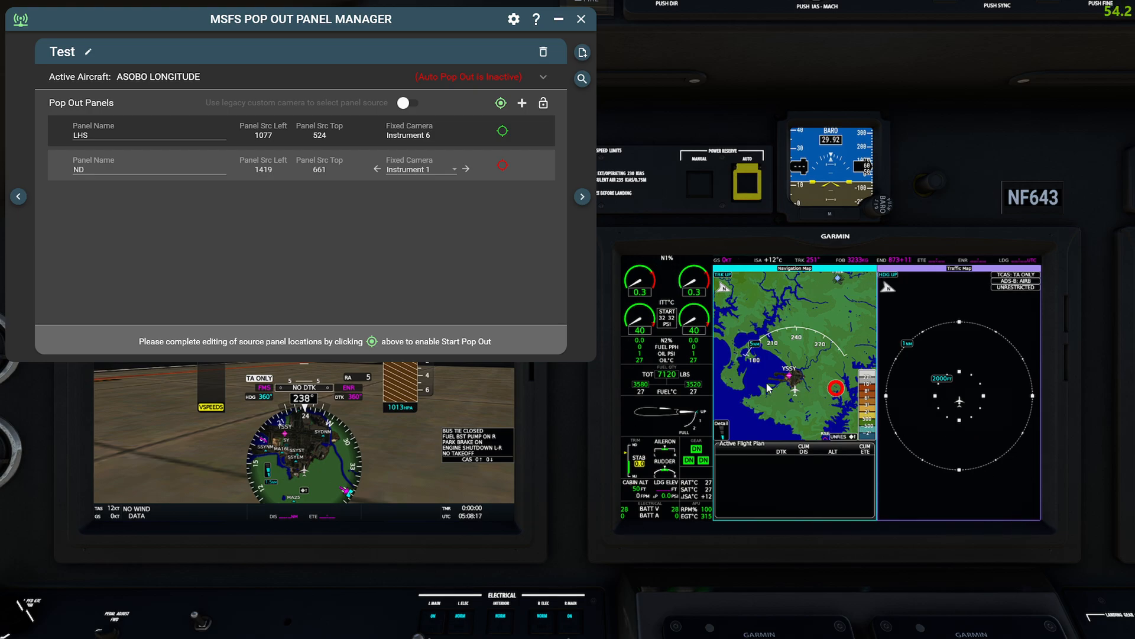
{"action": "mouse_move", "coordinate": [831, 395]}
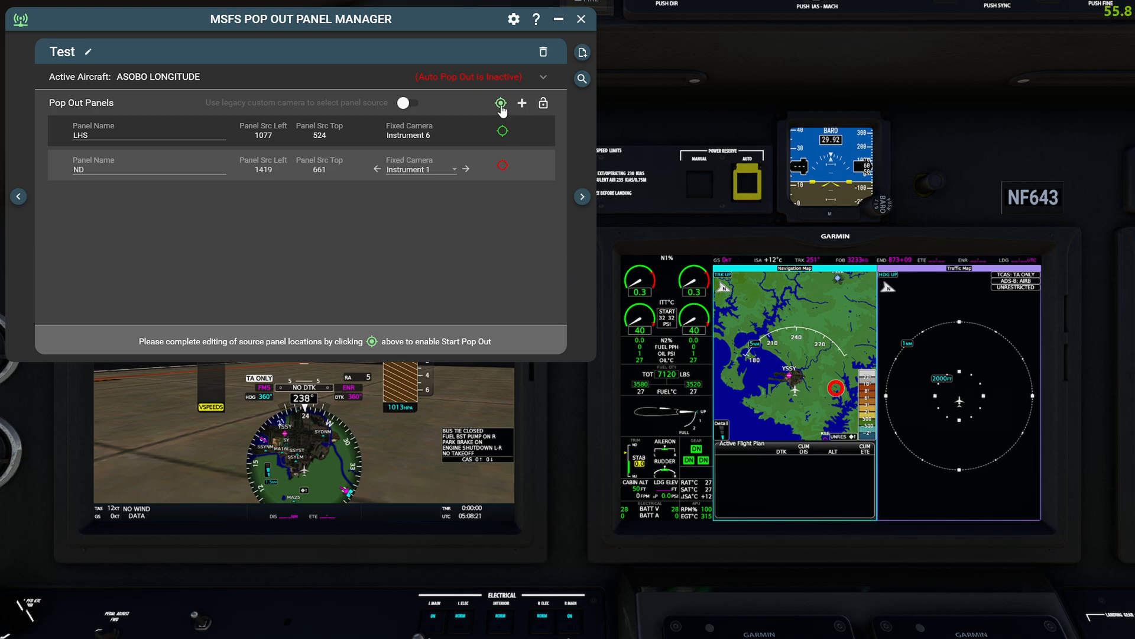
{"action": "left_click", "coordinate": [500, 102]}
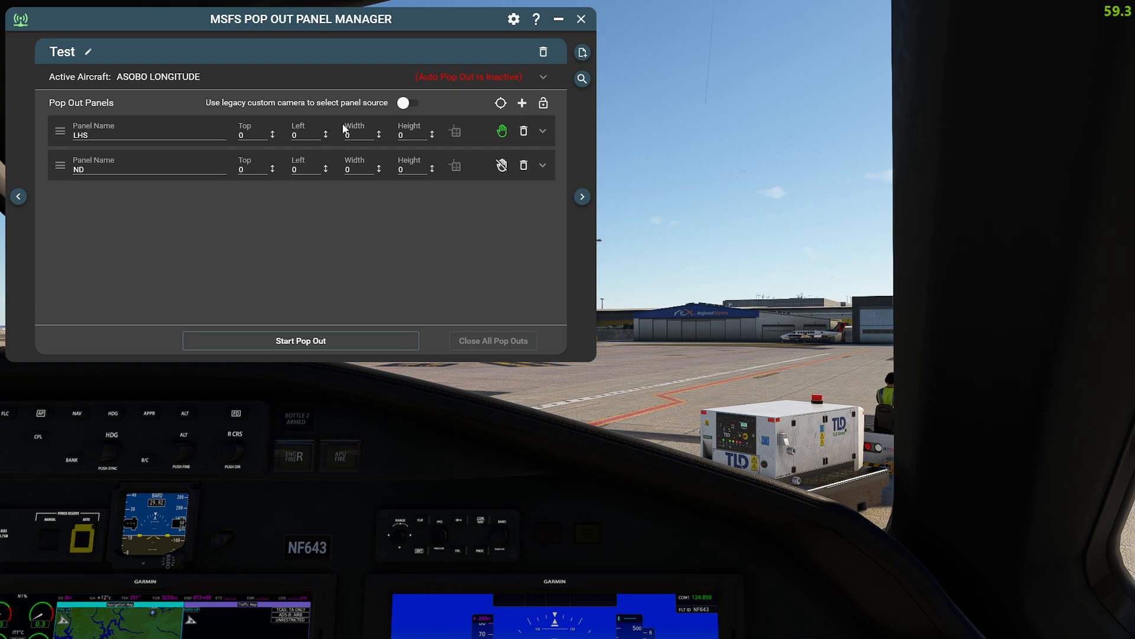
{"action": "mouse_move", "coordinate": [326, 225]}
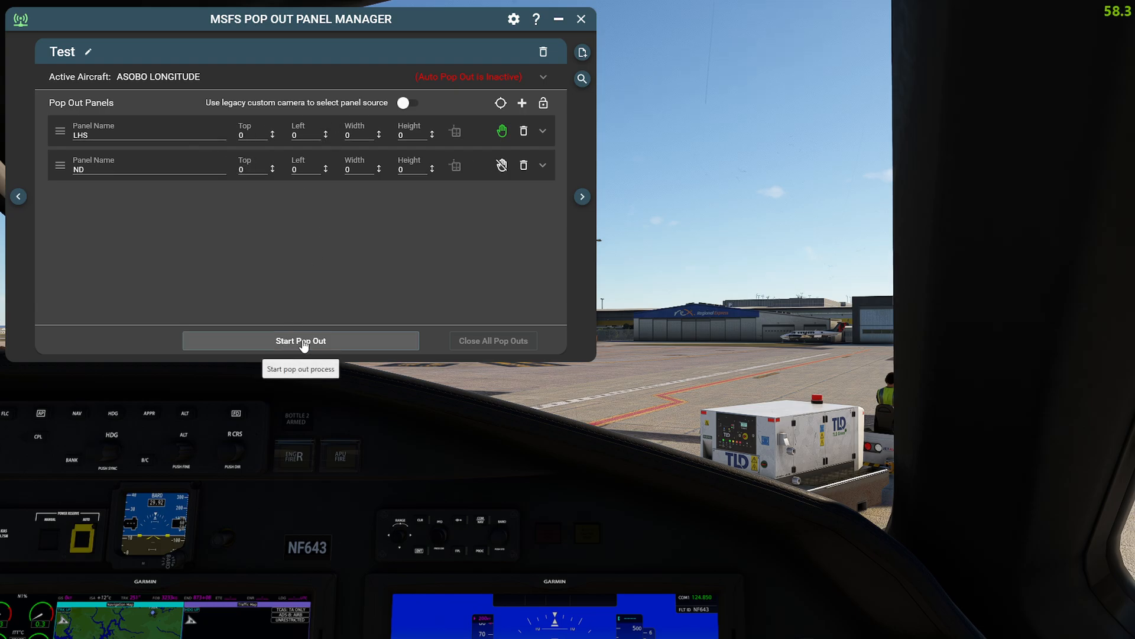
{"action": "mouse_move", "coordinate": [479, 199]}
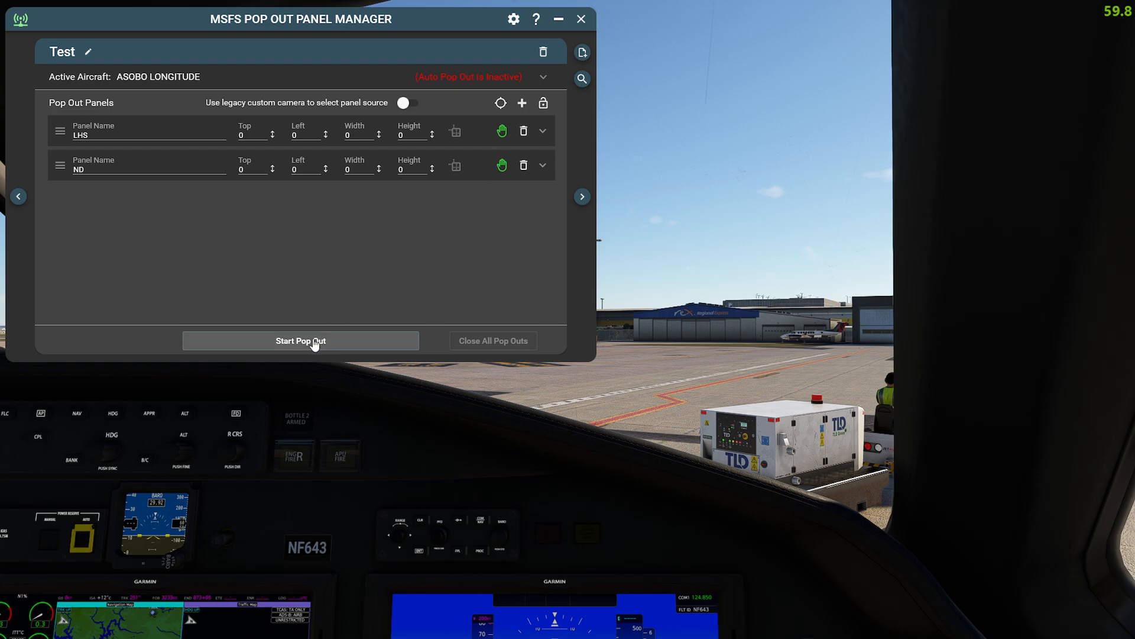
{"action": "mouse_move", "coordinate": [300, 341]}
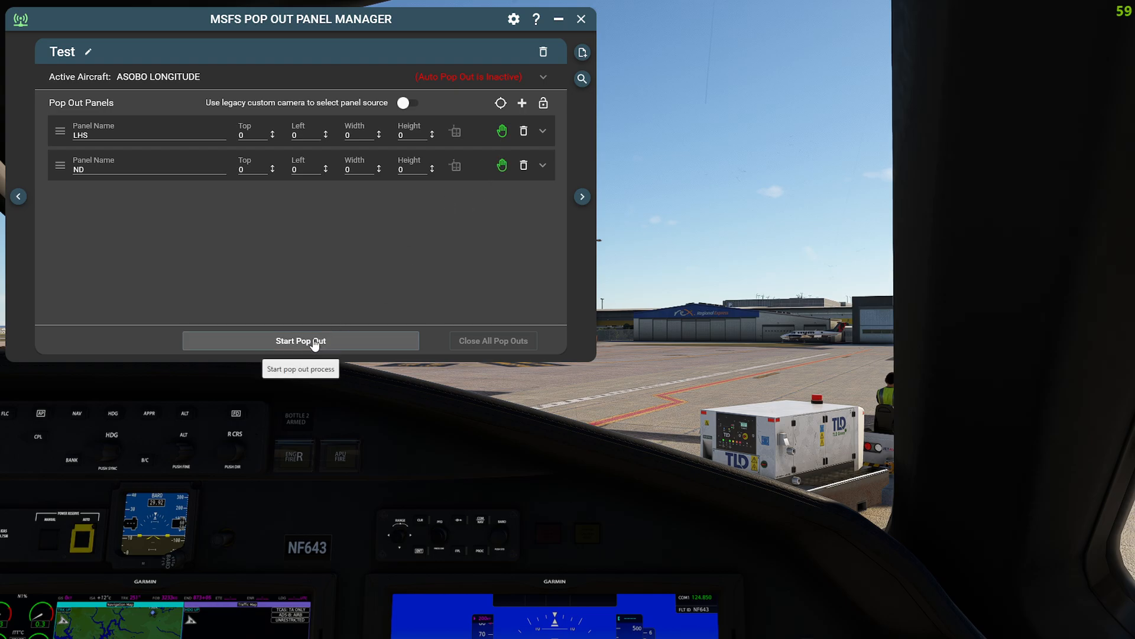
Step: Start Pop Out so LHS and ND pop out with their sizes and positions recorded
{"action": "left_click", "coordinate": [299, 341]}
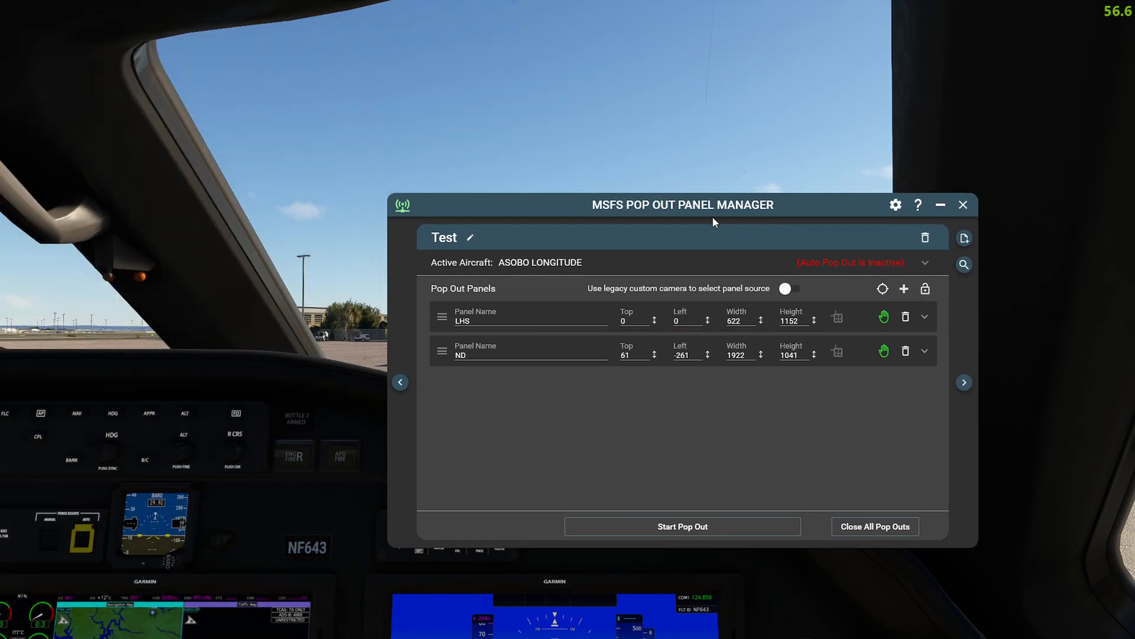
Step: Drag the manager window by its title bar nearer the screen centre
{"action": "left_click_drag", "start_coordinate": [713, 204], "coordinate": [556, 141]}
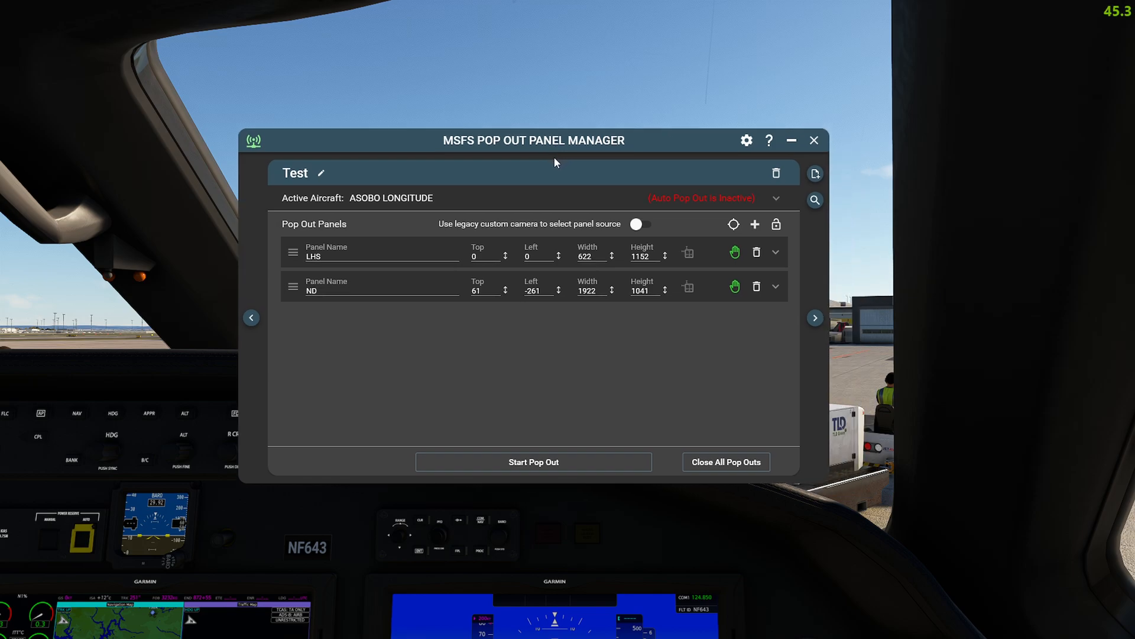
{"action": "mouse_move", "coordinate": [508, 336]}
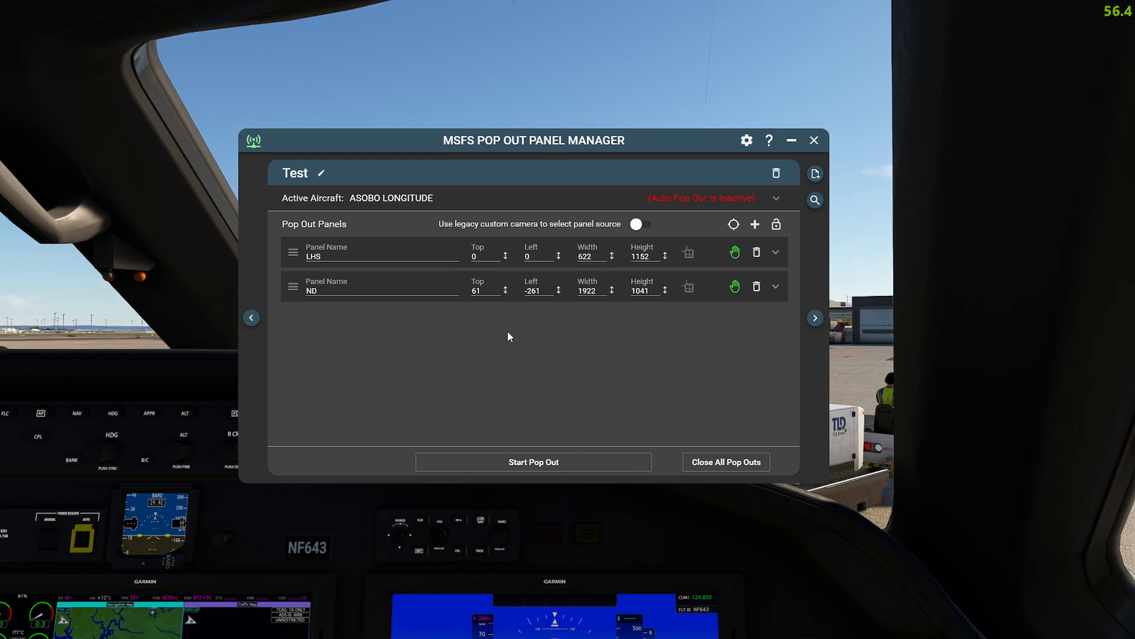
{"action": "mouse_move", "coordinate": [577, 424]}
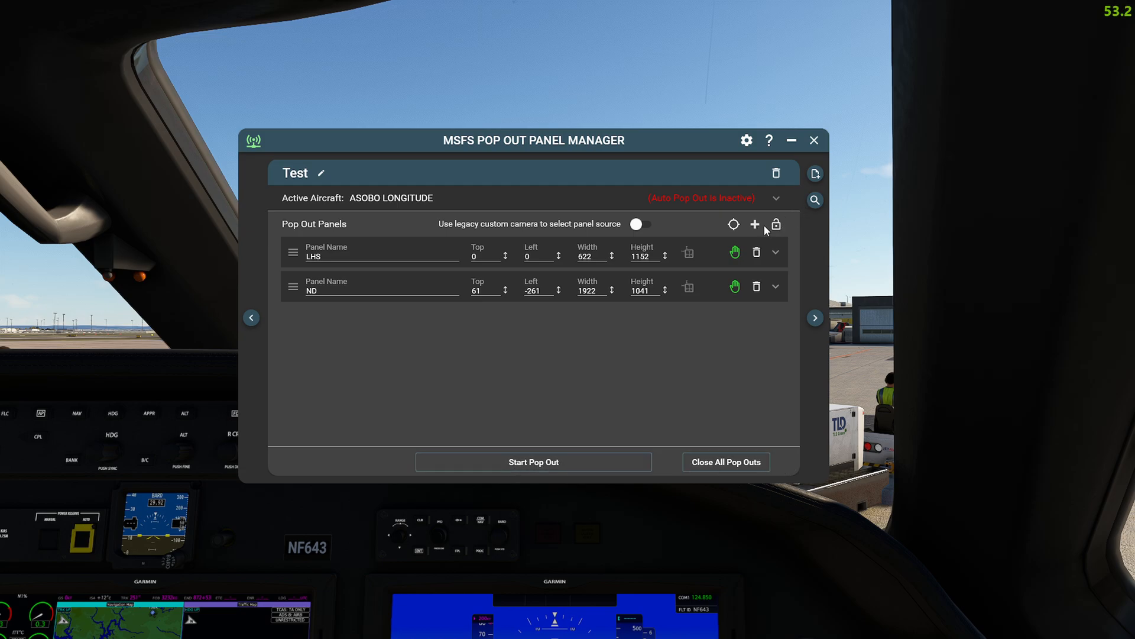
Step: Add a third panel named 'PFD' with its source identified and touch input enabled
{"action": "left_click", "coordinate": [754, 224]}
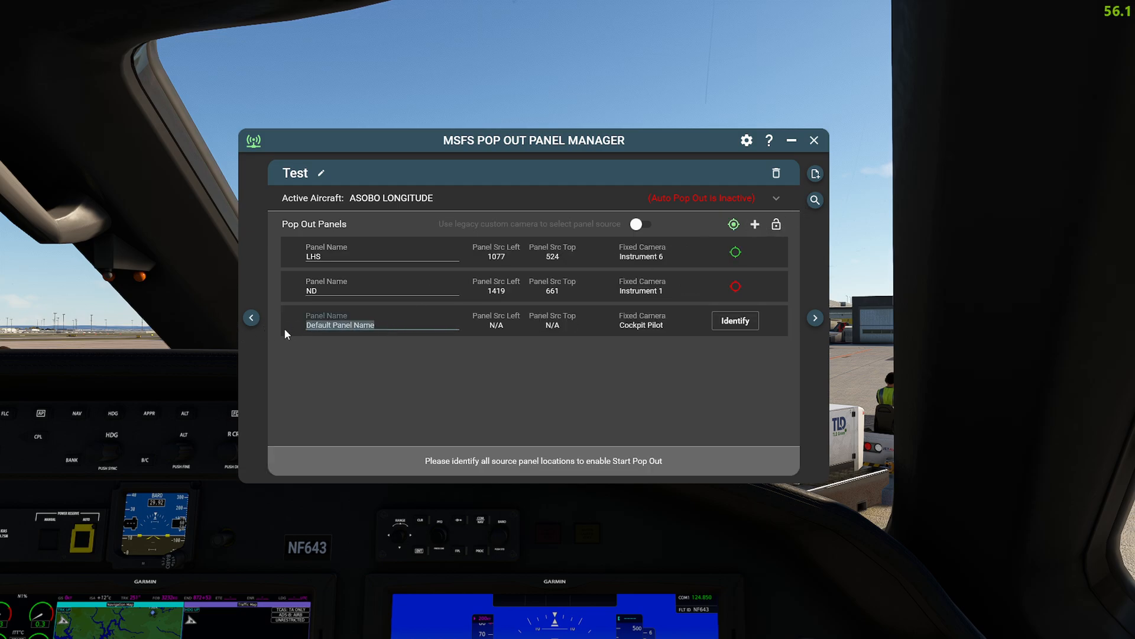
{"action": "type", "text": "PFD"}
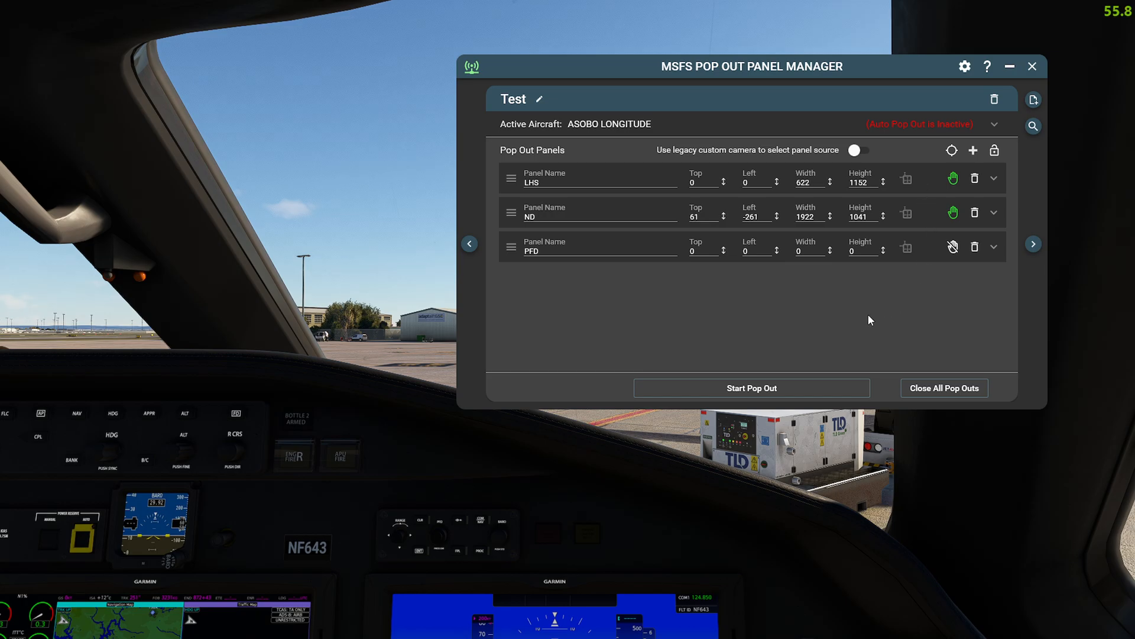
{"action": "left_click", "coordinate": [954, 246]}
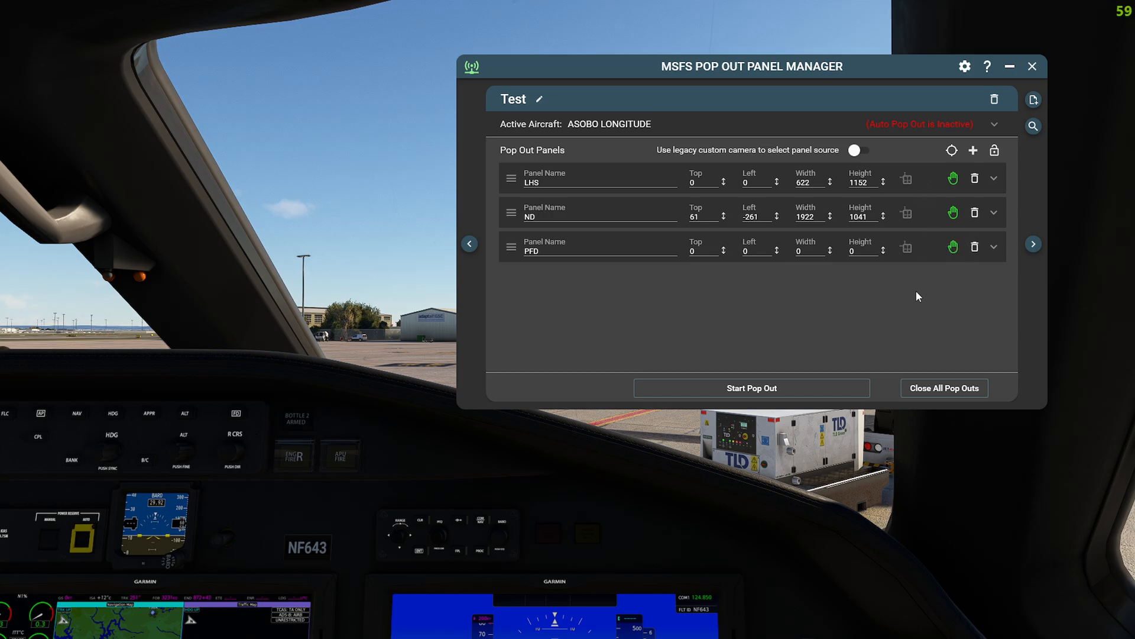
{"action": "mouse_move", "coordinate": [829, 296]}
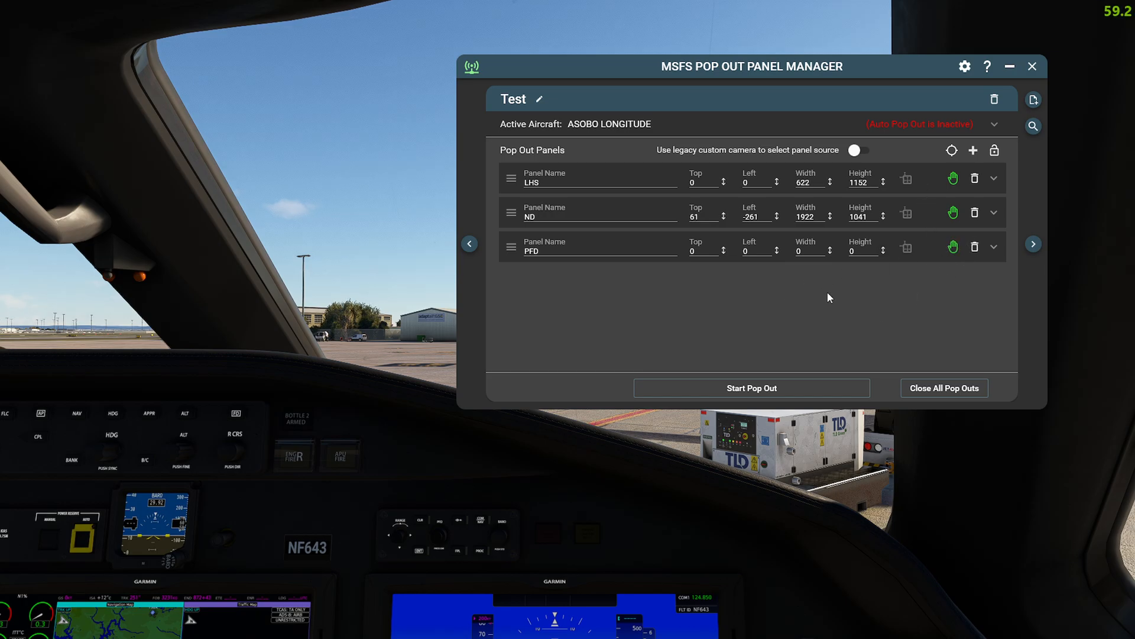
{"action": "mouse_move", "coordinate": [754, 388]}
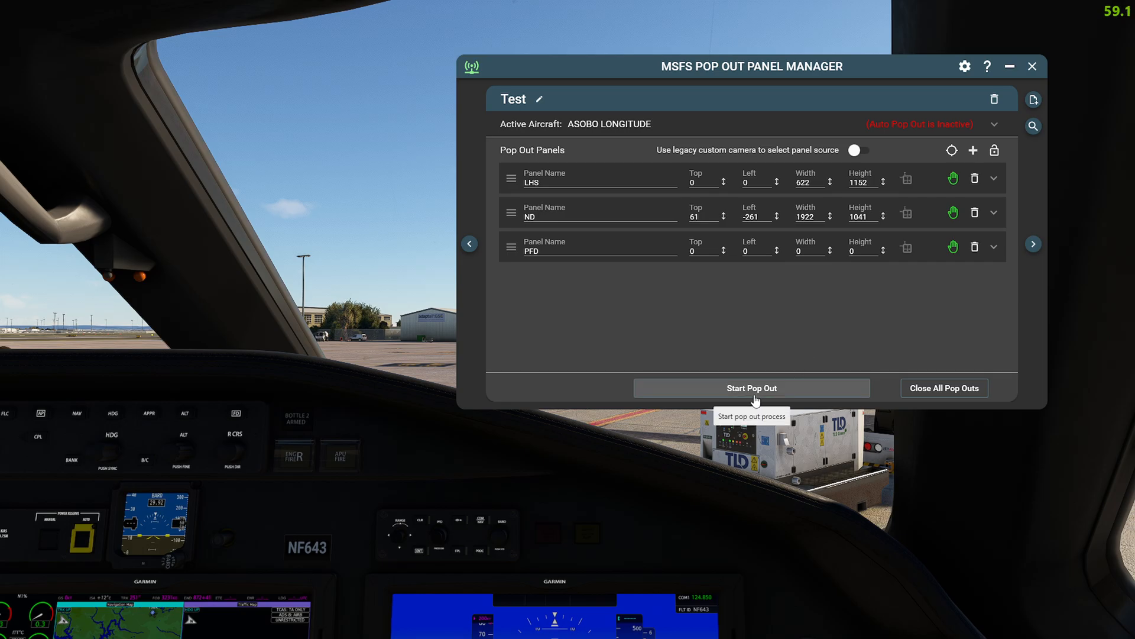
Step: Start Pop Out for LHS, ND and PFD; LHS and ND succeed, PFD fails
{"action": "left_click", "coordinate": [752, 388]}
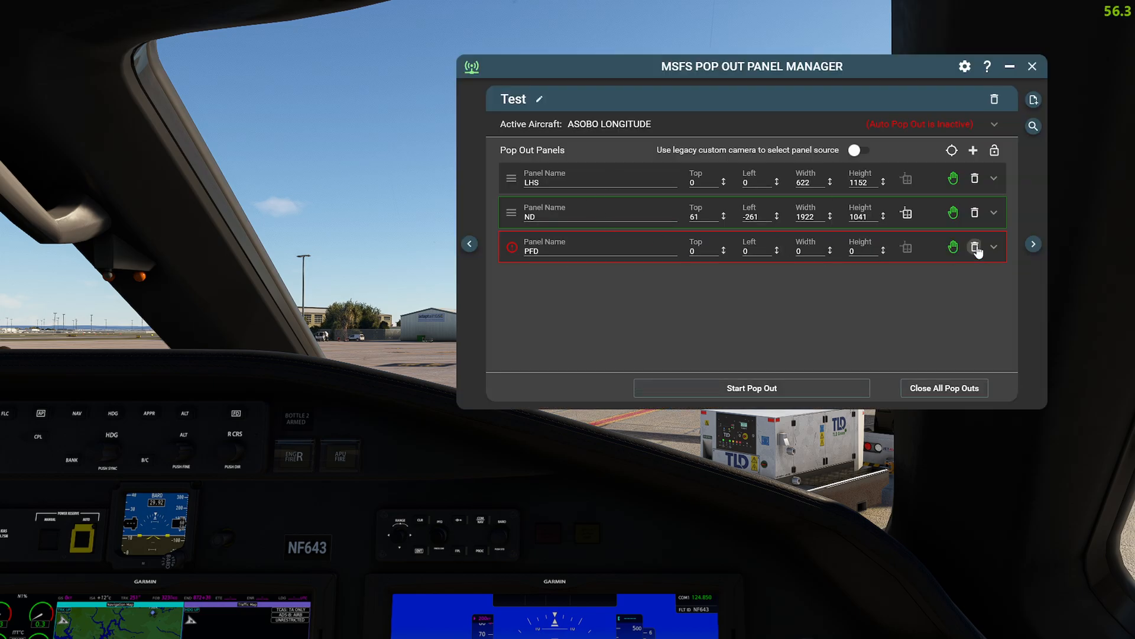
Step: Delete the failed PFD panel, leaving LHS and ND, then hide the manager window
{"action": "left_click", "coordinate": [975, 247]}
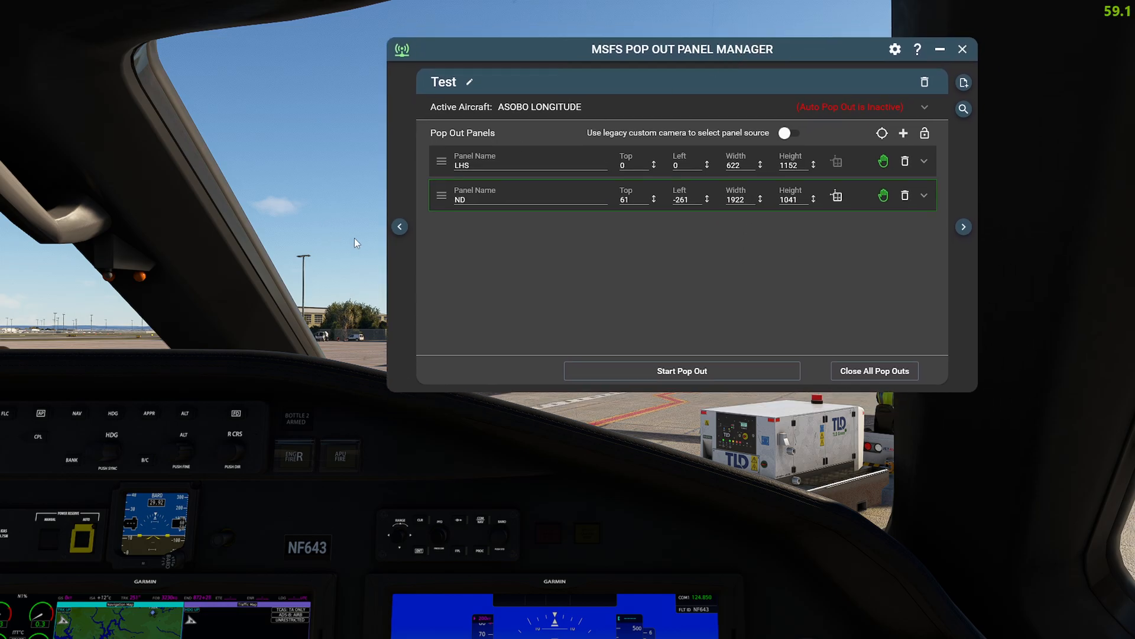
{"action": "mouse_move", "coordinate": [628, 58]}
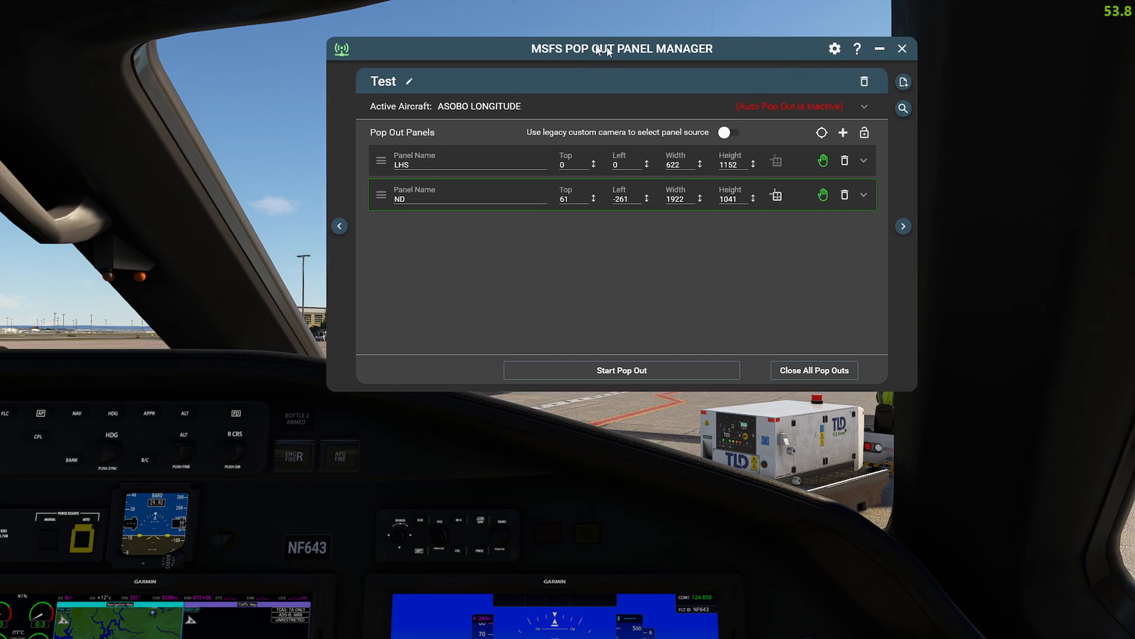
{"action": "left_click_drag", "start_coordinate": [621, 49], "coordinate": [520, 100]}
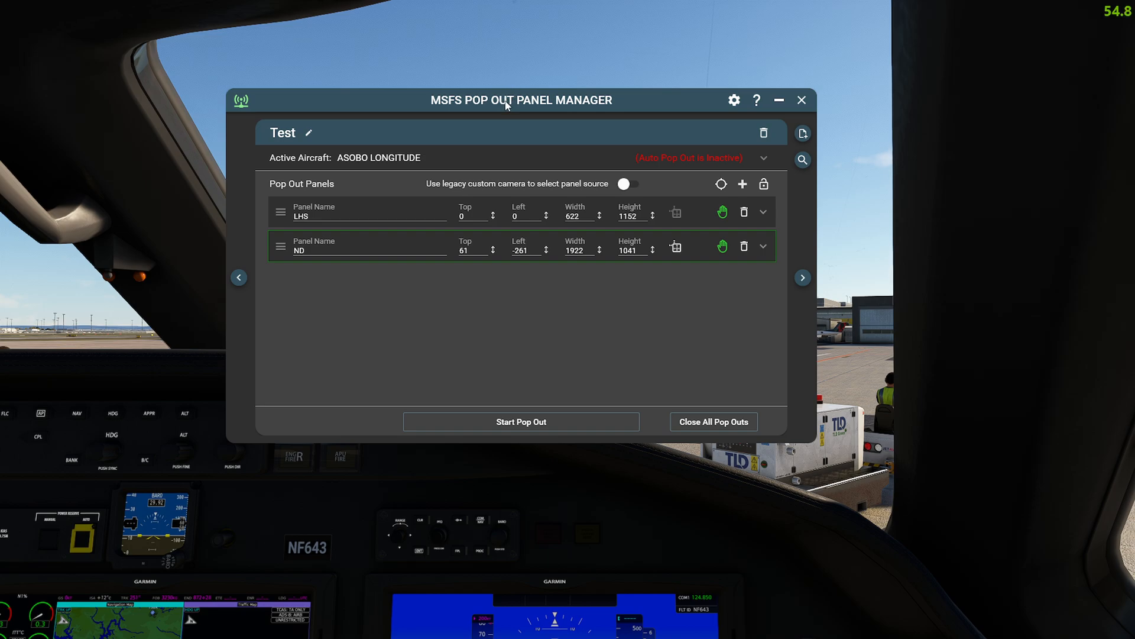
{"action": "mouse_move", "coordinate": [536, 233]}
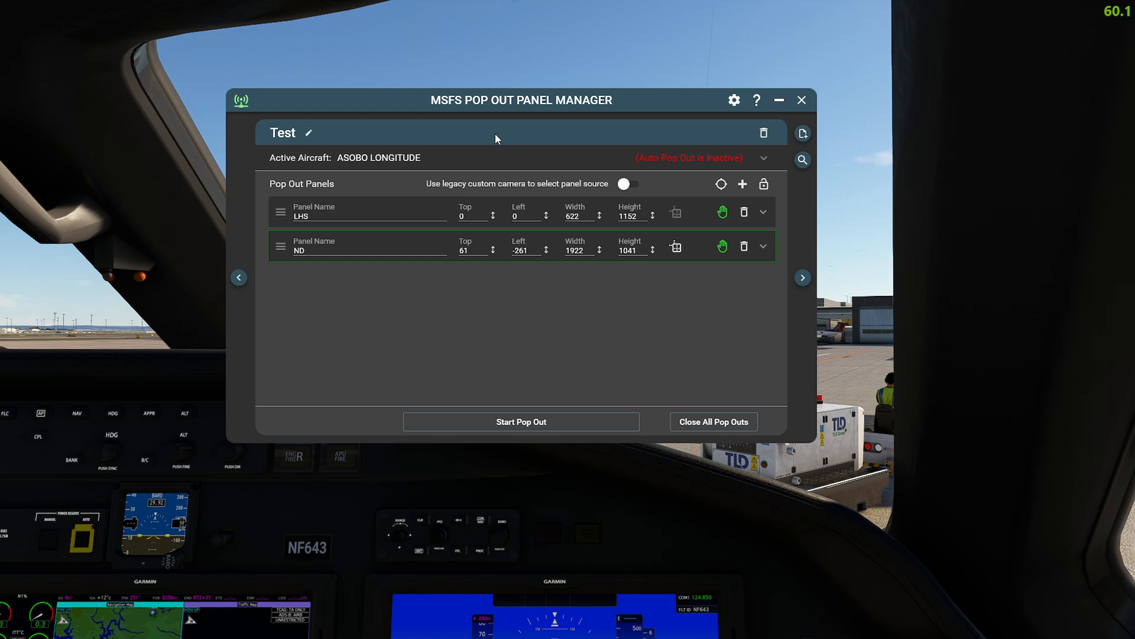
{"action": "mouse_move", "coordinate": [525, 384]}
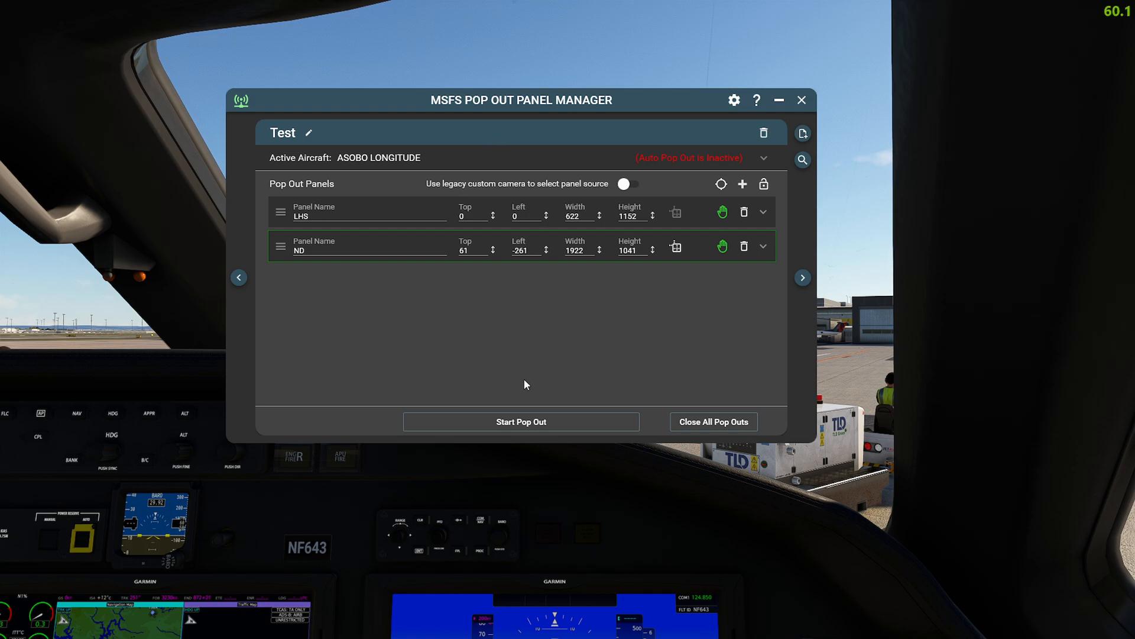
{"action": "mouse_move", "coordinate": [565, 130]}
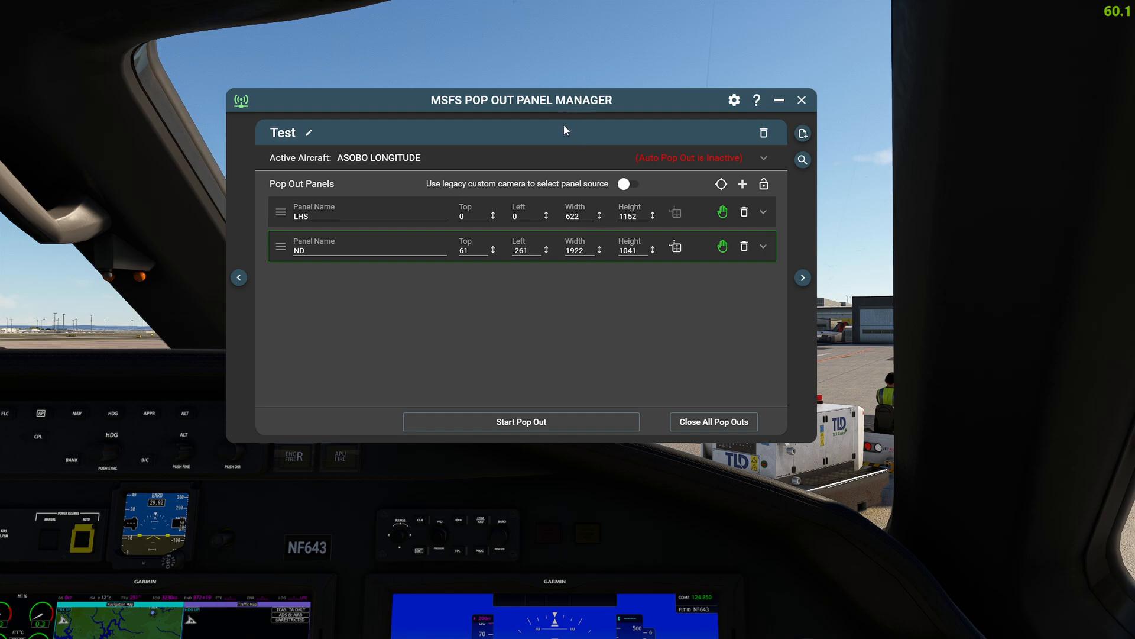
{"action": "mouse_move", "coordinate": [679, 227]}
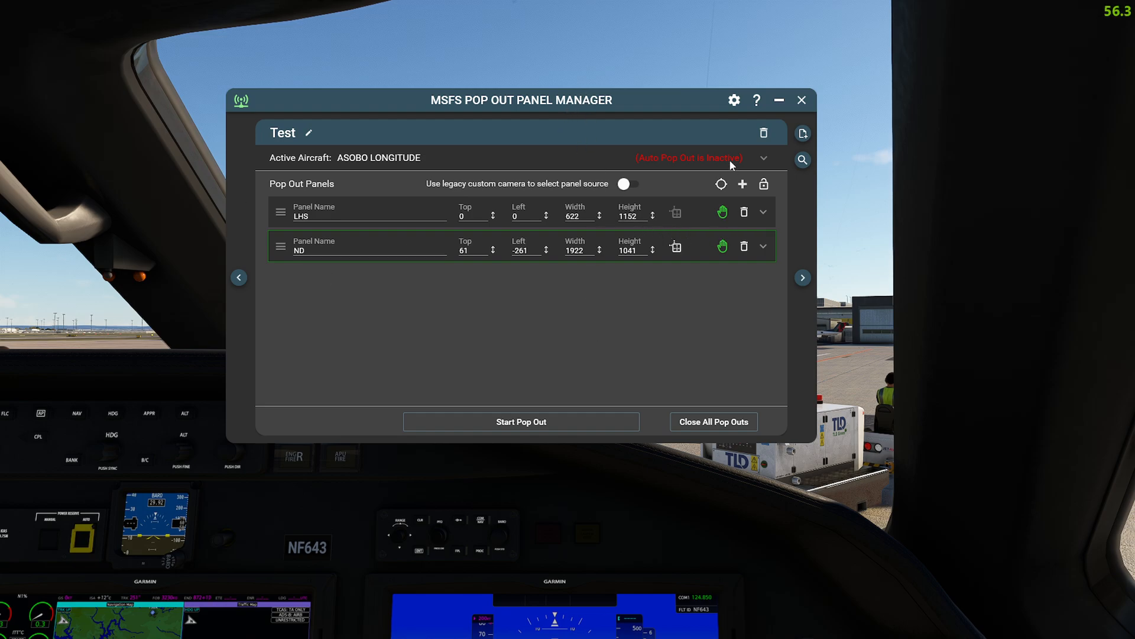
{"action": "left_click", "coordinate": [801, 100]}
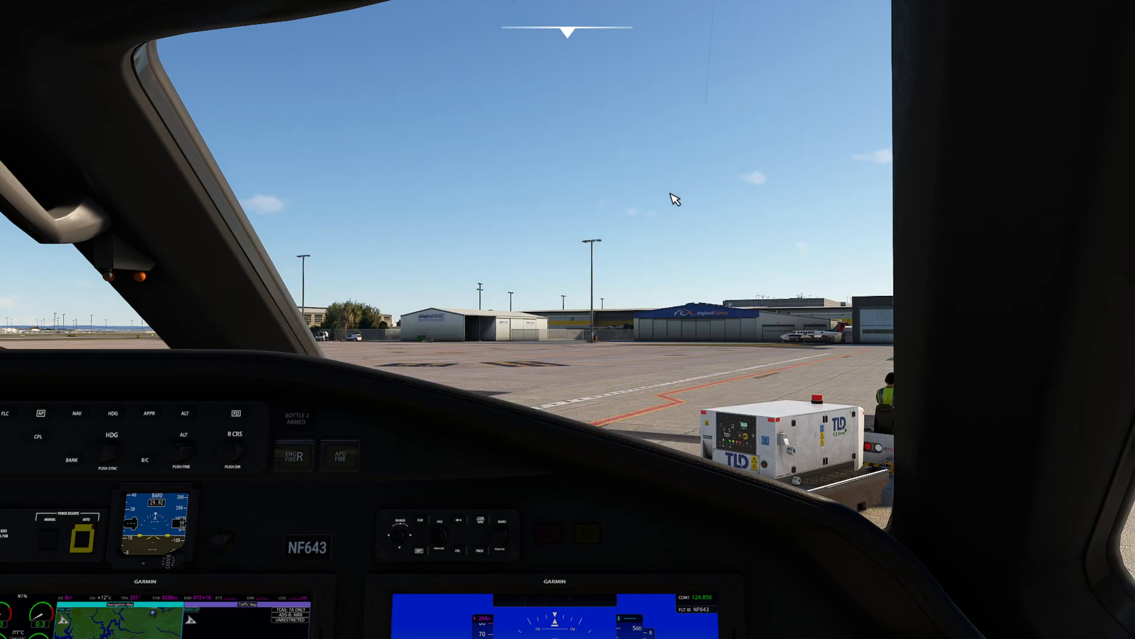